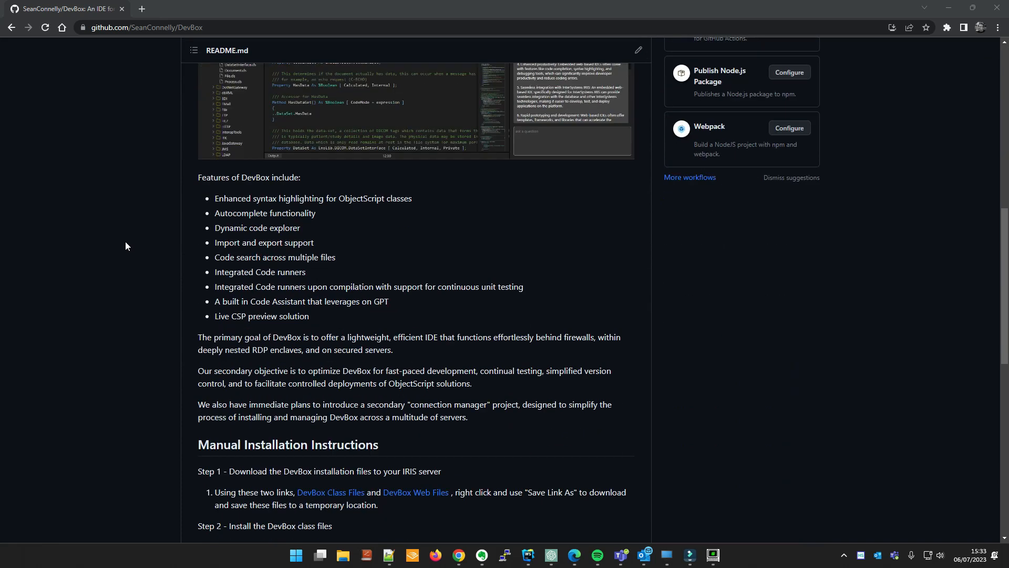
Download DevBox.xml and DevBoxWebFiles.zip from the README links into C:\apps
{"action": "right_click", "coordinate": [312, 335]}
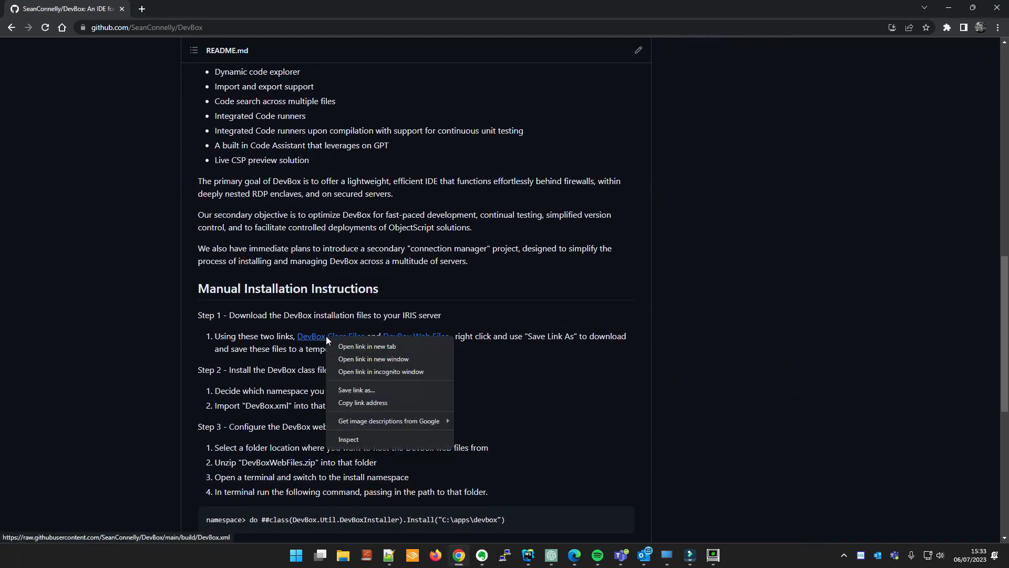
{"action": "left_click", "coordinate": [355, 394]}
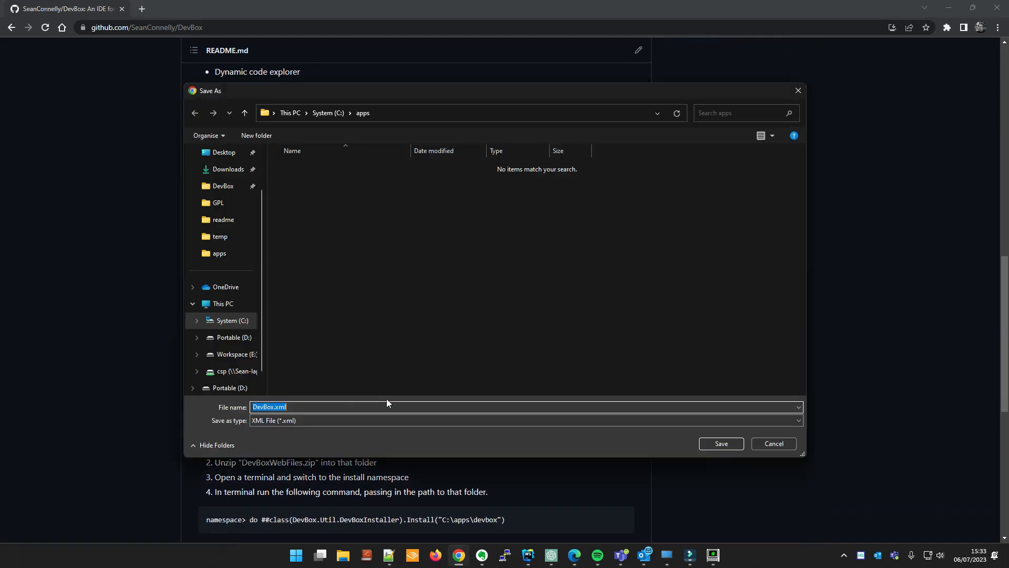
{"action": "left_click", "coordinate": [720, 447]}
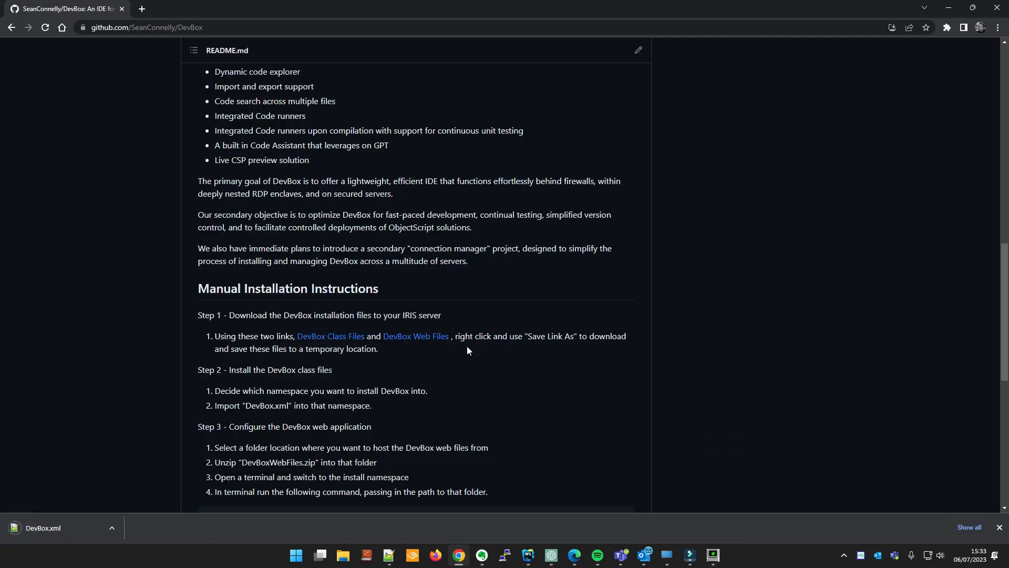
{"action": "right_click", "coordinate": [415, 335]}
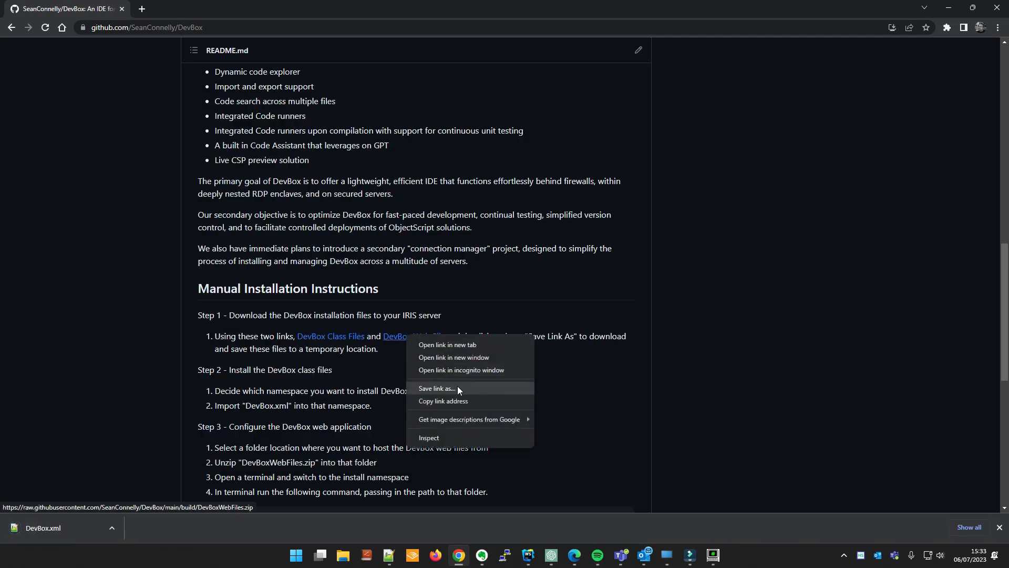
{"action": "left_click", "coordinate": [716, 441]}
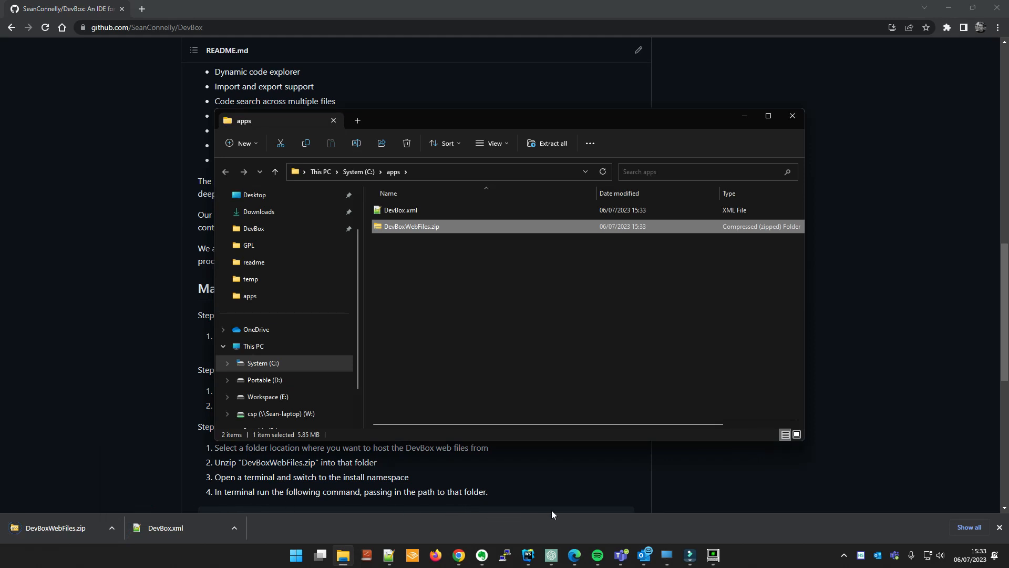
Extract DevBoxWebFiles.zip into the suggested C:\apps\DevBoxWebFiles folder
{"action": "right_click", "coordinate": [411, 226]}
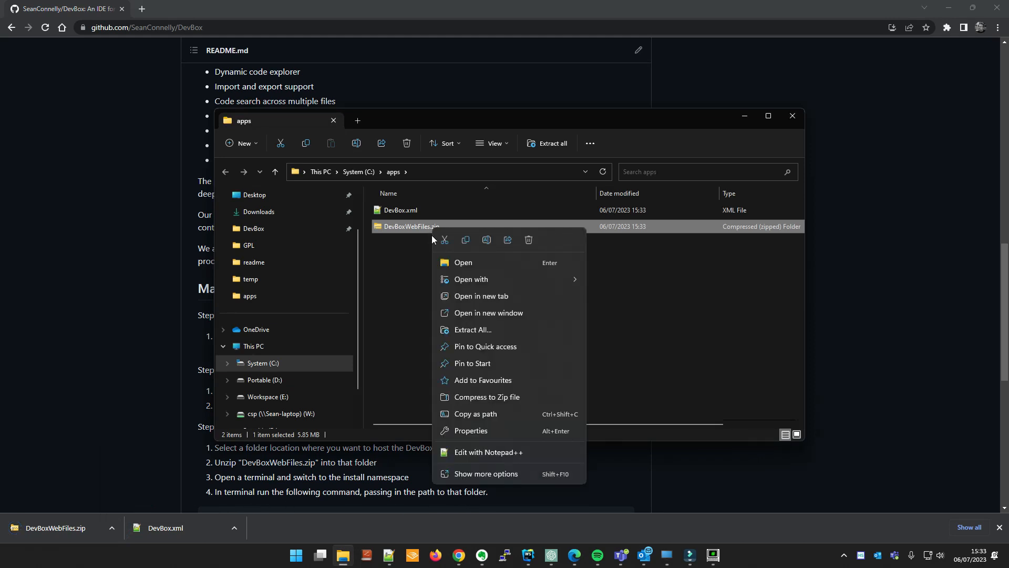
{"action": "left_click", "coordinate": [473, 330]}
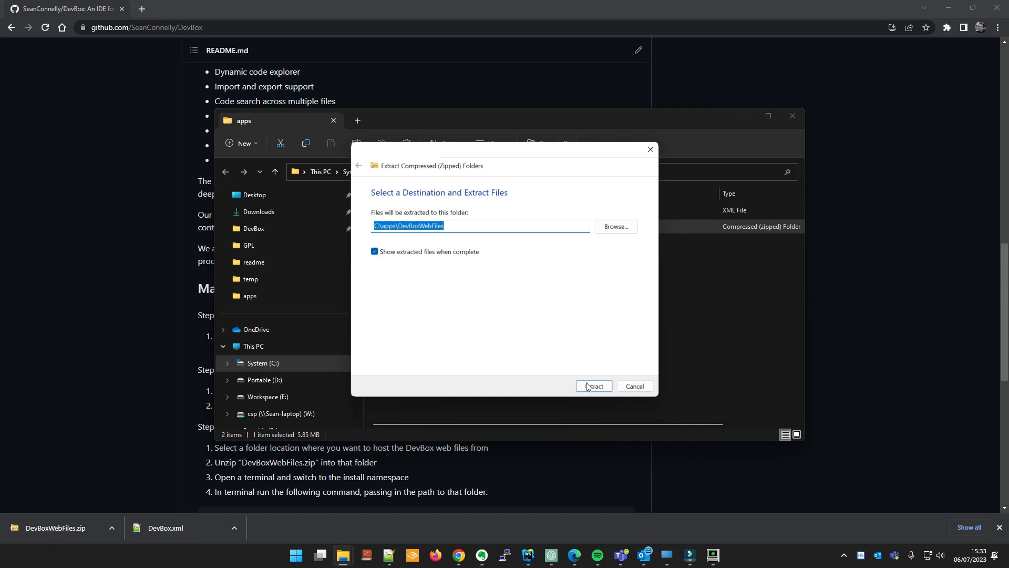
{"action": "left_click", "coordinate": [593, 385]}
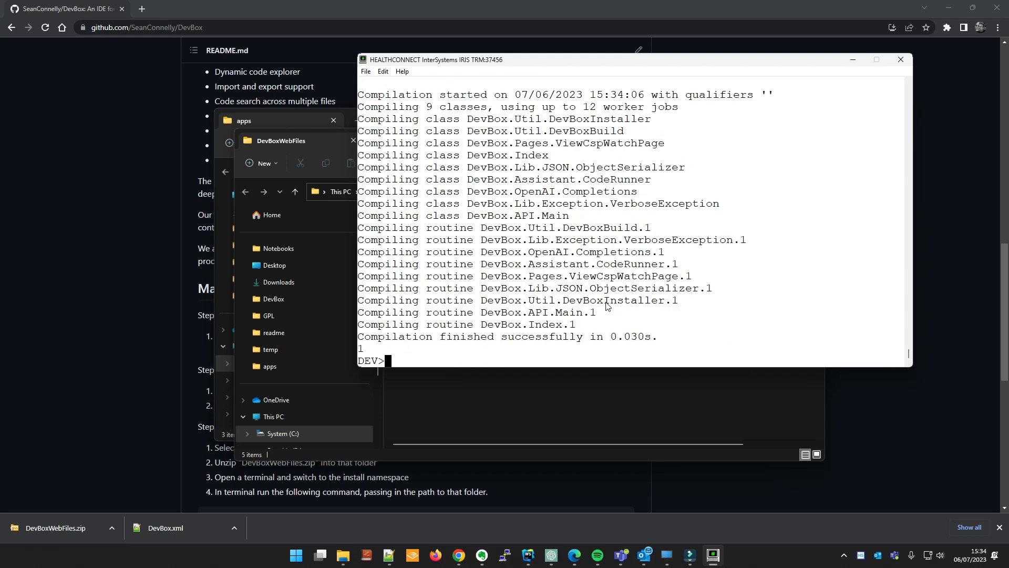
Run do ##class(DevBox.Util.DevBoxInstaller).Install("C:\apps\DevBoxWebFiles") in the DEV namespace
{"action": "type", "text": "do ##class(DevBox.Util.DevBoxInstaller).Install(\"C:\\apps\\DevBoxWebFiles\")"}
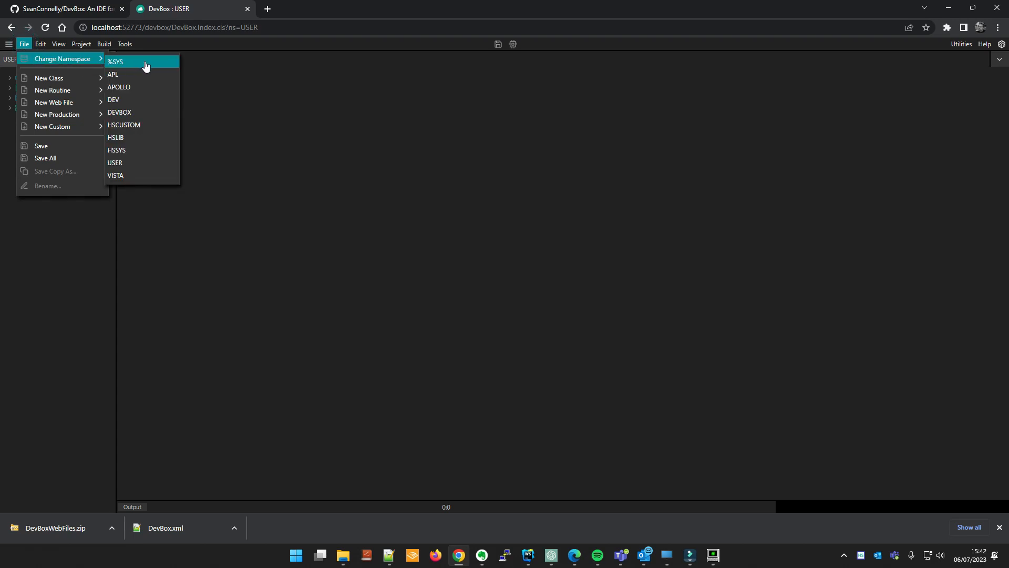
Switch the IDE to the DEV namespace and bring up the File menu
{"action": "left_click", "coordinate": [113, 100]}
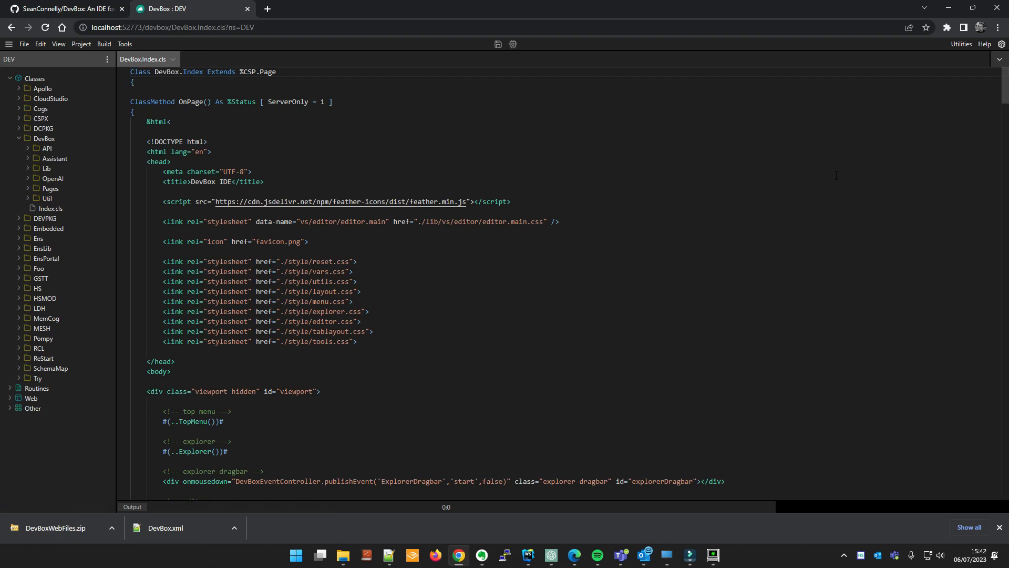
{"action": "left_click", "coordinate": [23, 44]}
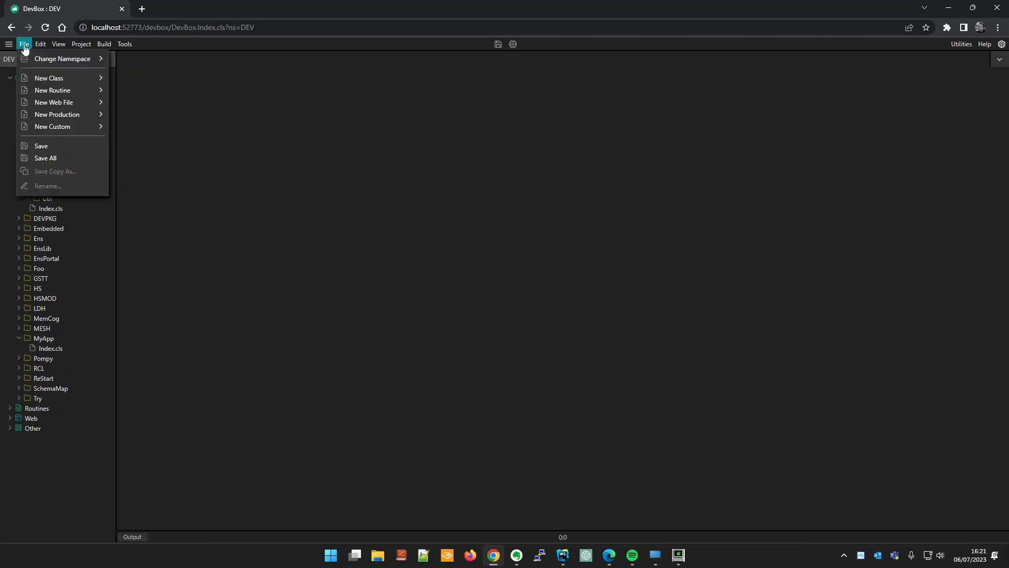
Create a new registered class named MyApp.Customer
{"action": "left_click", "coordinate": [49, 78]}
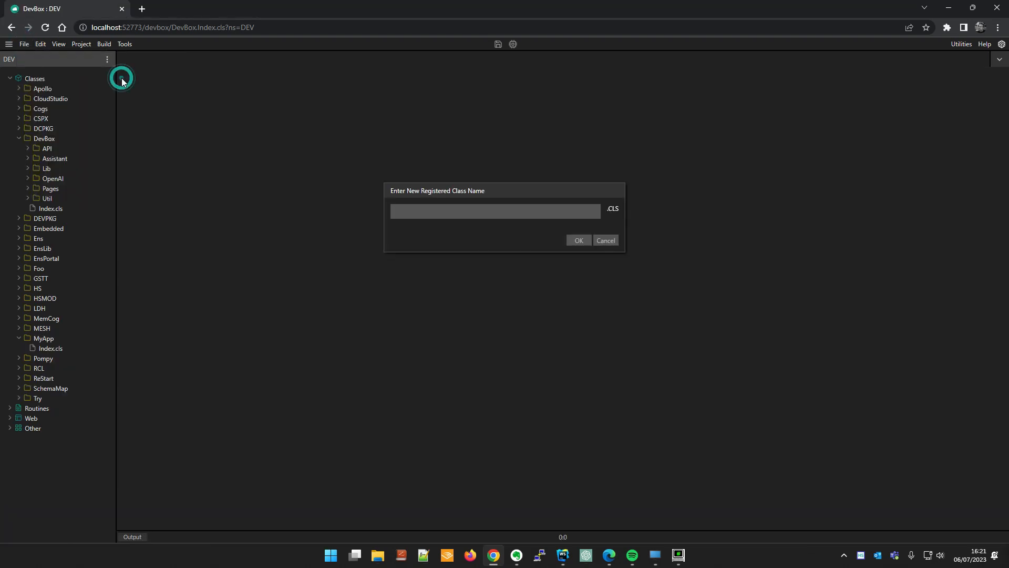
{"action": "type", "text": "MyApp"}
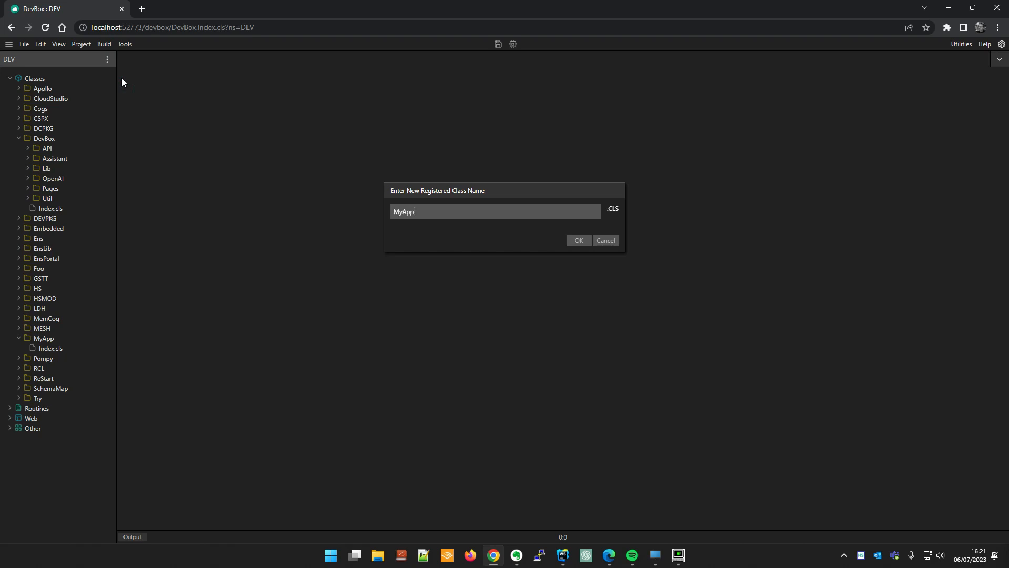
{"action": "type", "text": ".Customer"}
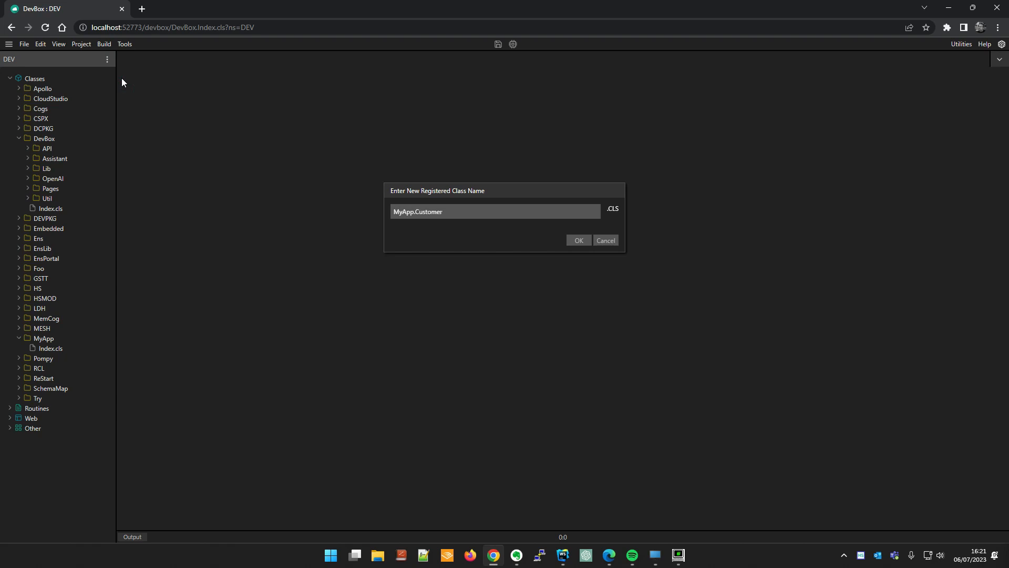
{"action": "left_click", "coordinate": [577, 240]}
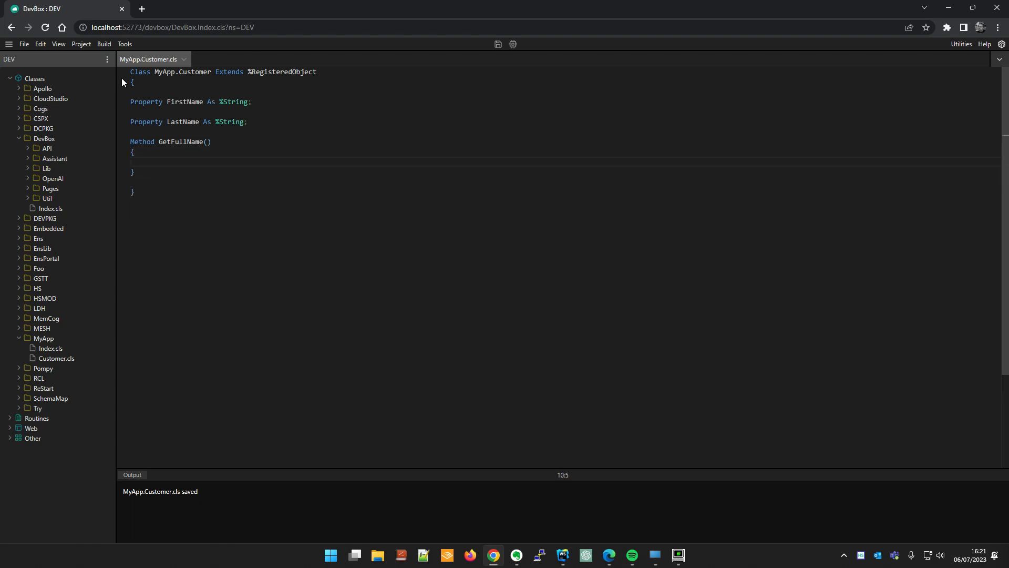
Make GetFullName return ..FirstName_..LastName using autocomplete
{"action": "type", "text": "return"}
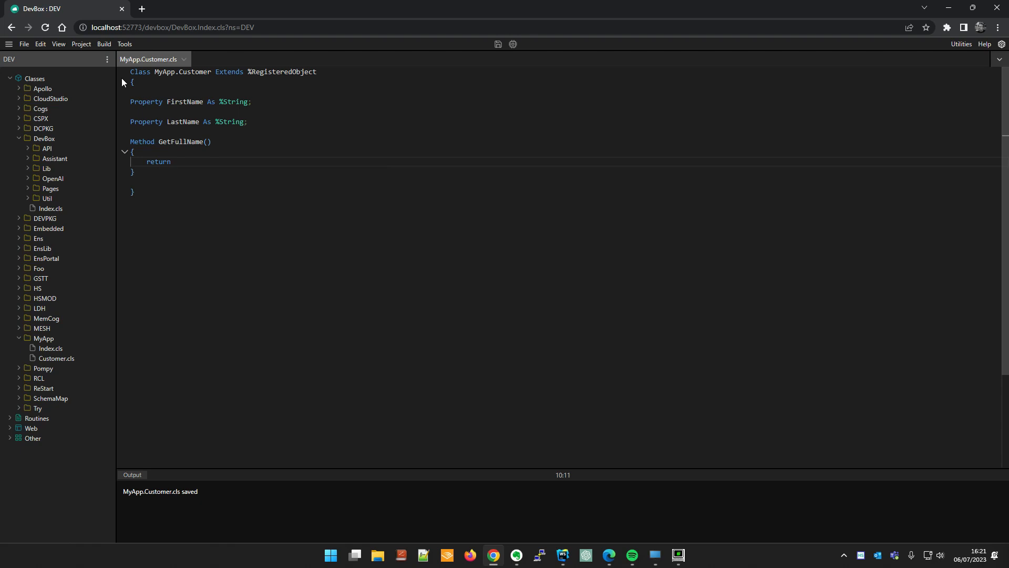
{"action": "type", "text": "."}
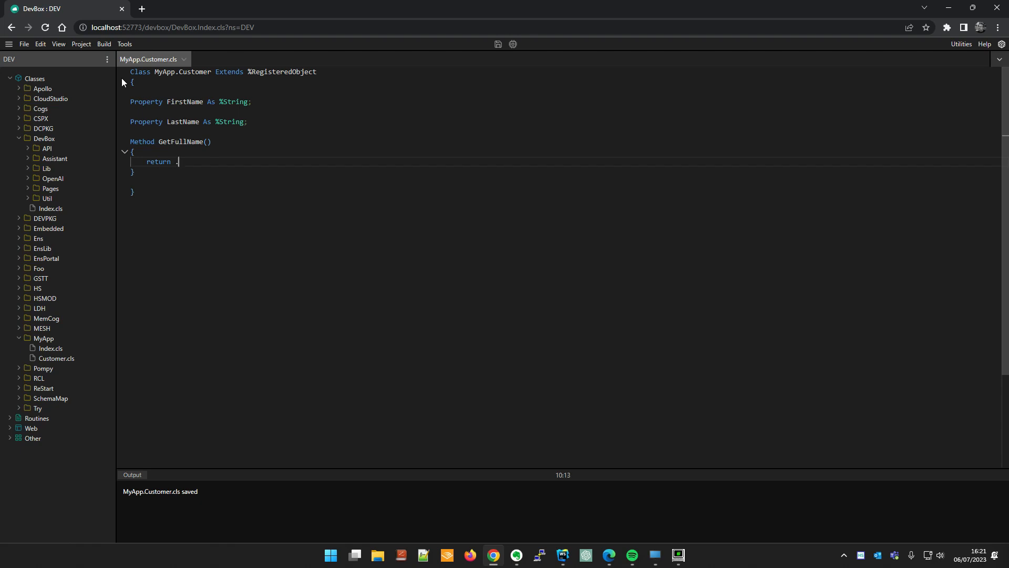
{"action": "type", "text": ".FirstName"}
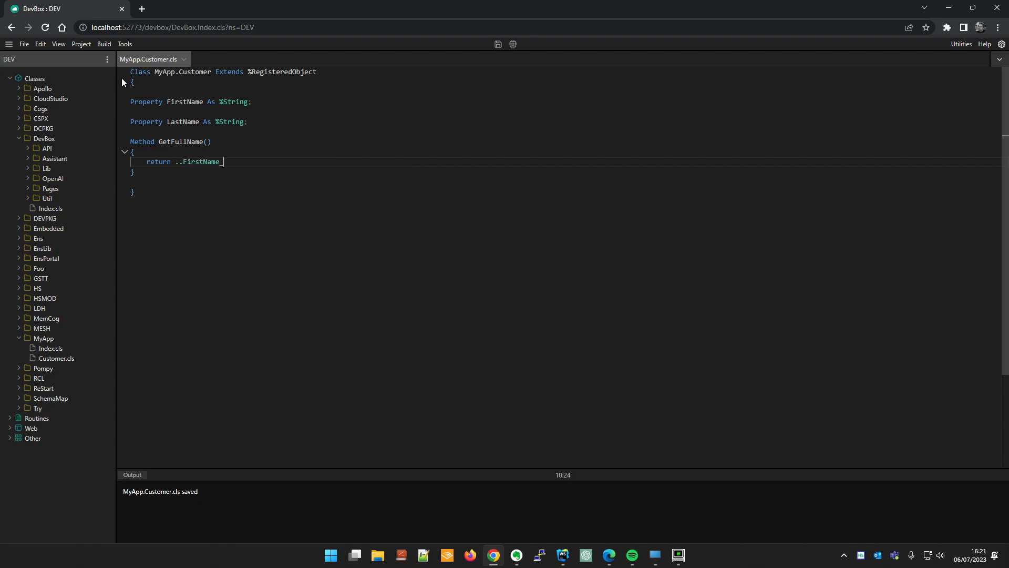
{"action": "type", "text": "_.."}
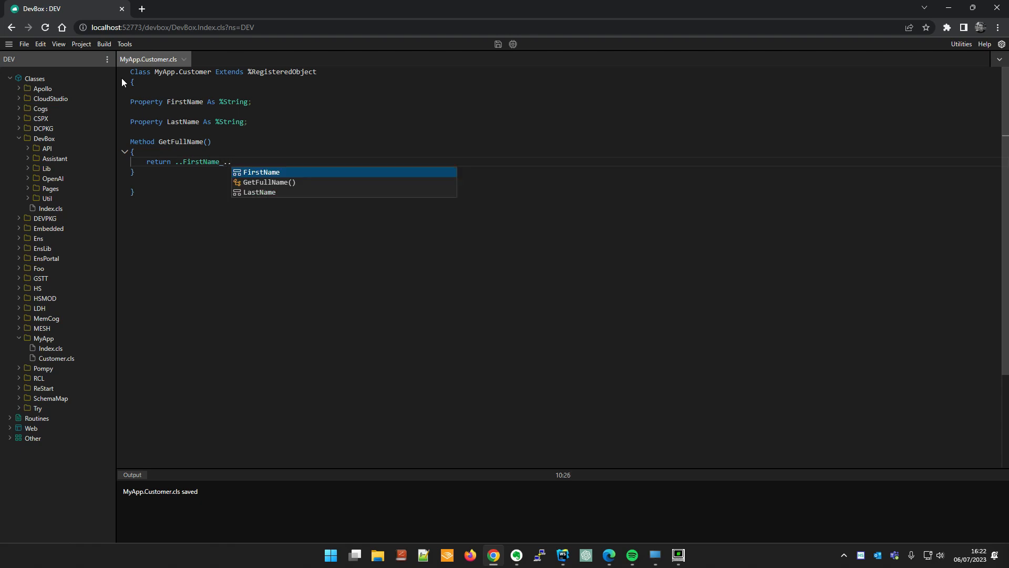
{"action": "type", "text": "LastName"}
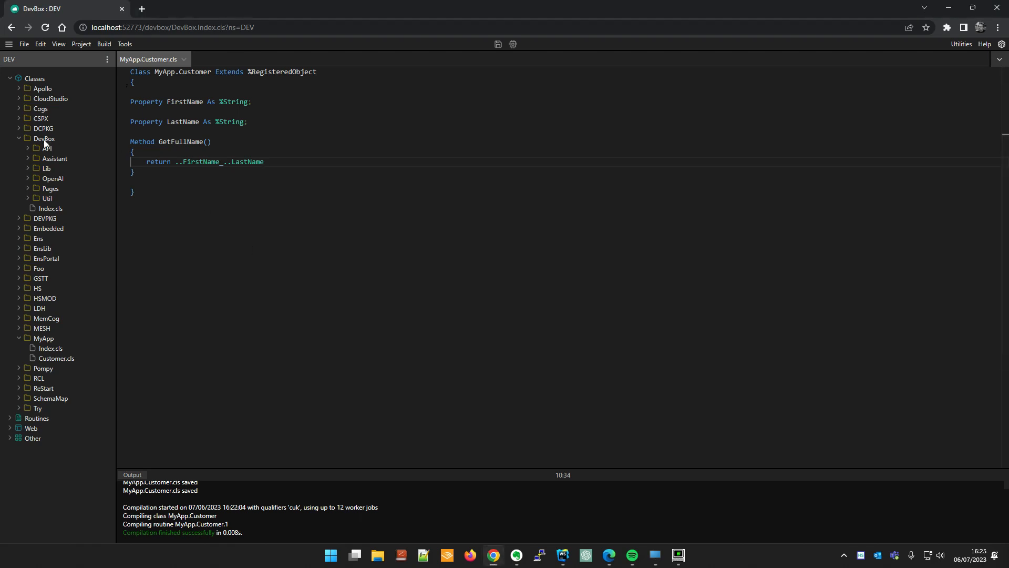
Find 'Stream' in the DevBox package, listing 8 occurrences across 3 files
{"action": "right_click", "coordinate": [44, 139]}
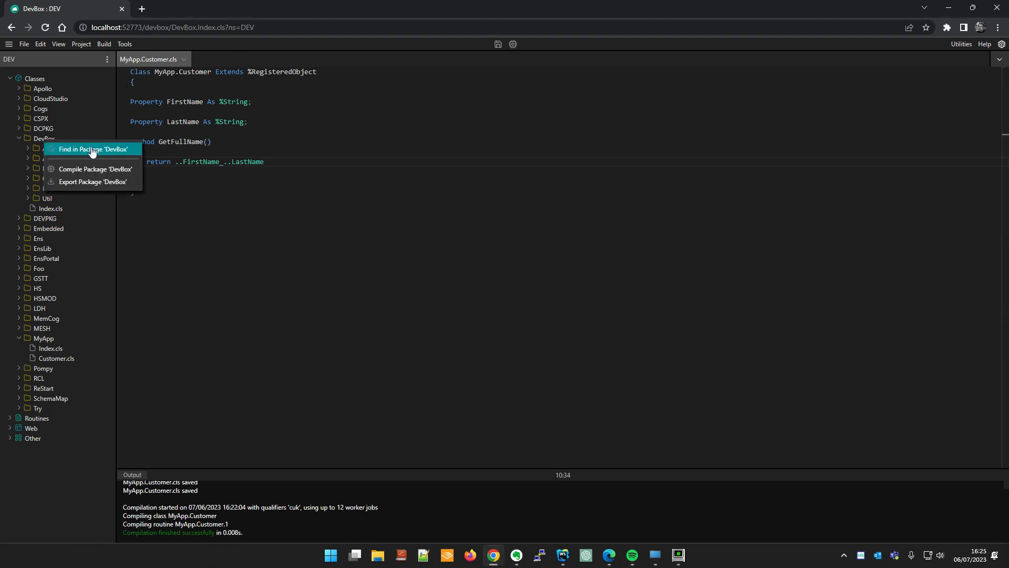
{"action": "left_click", "coordinate": [93, 149]}
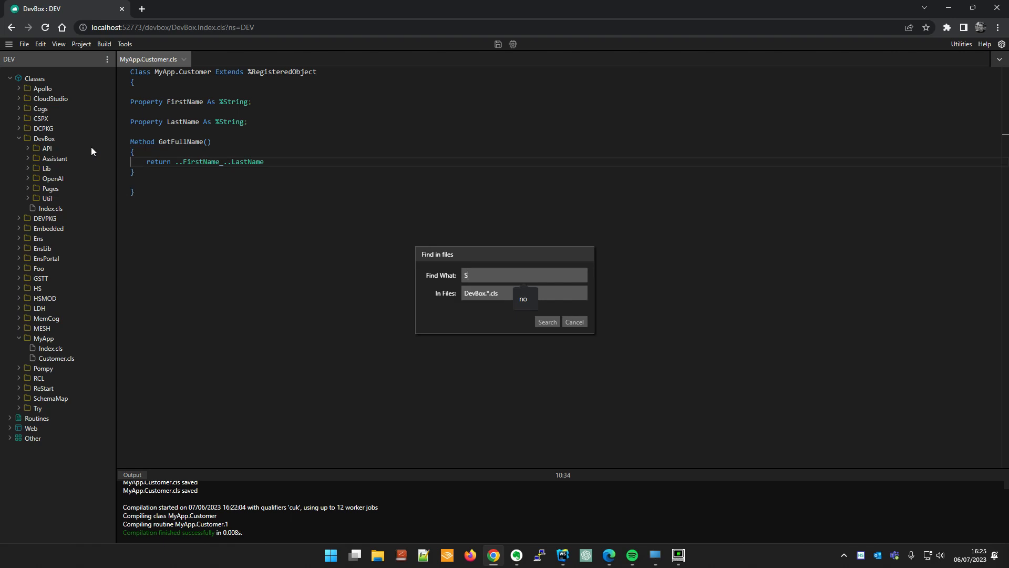
{"action": "type", "text": "tream"}
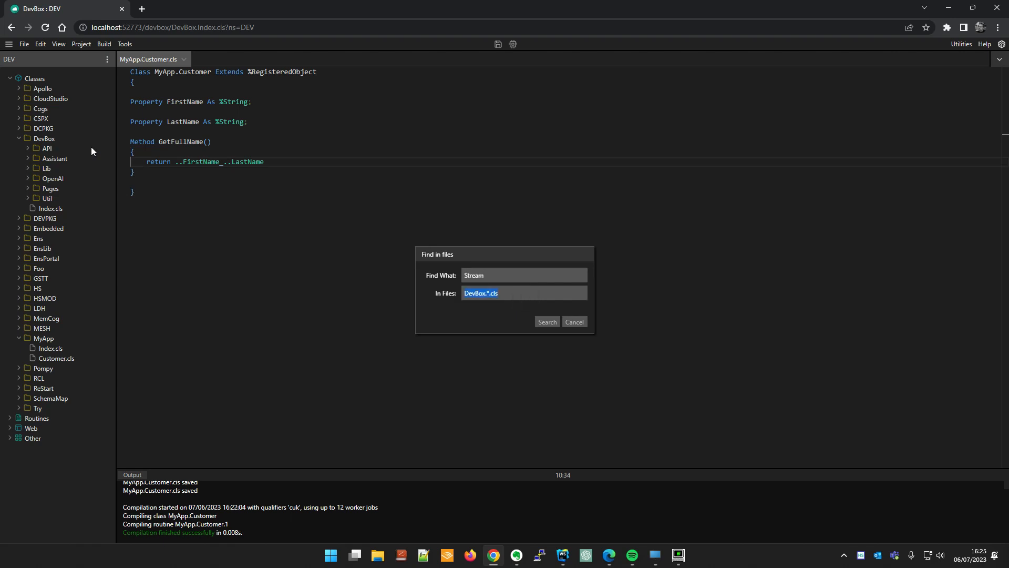
{"action": "left_click", "coordinate": [547, 322]}
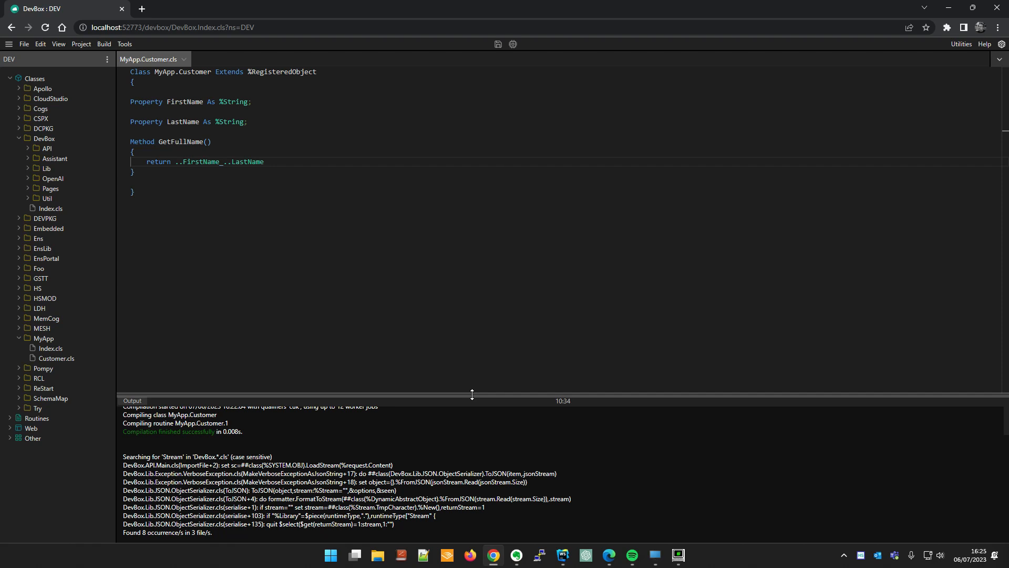
{"action": "right_click", "coordinate": [43, 138]}
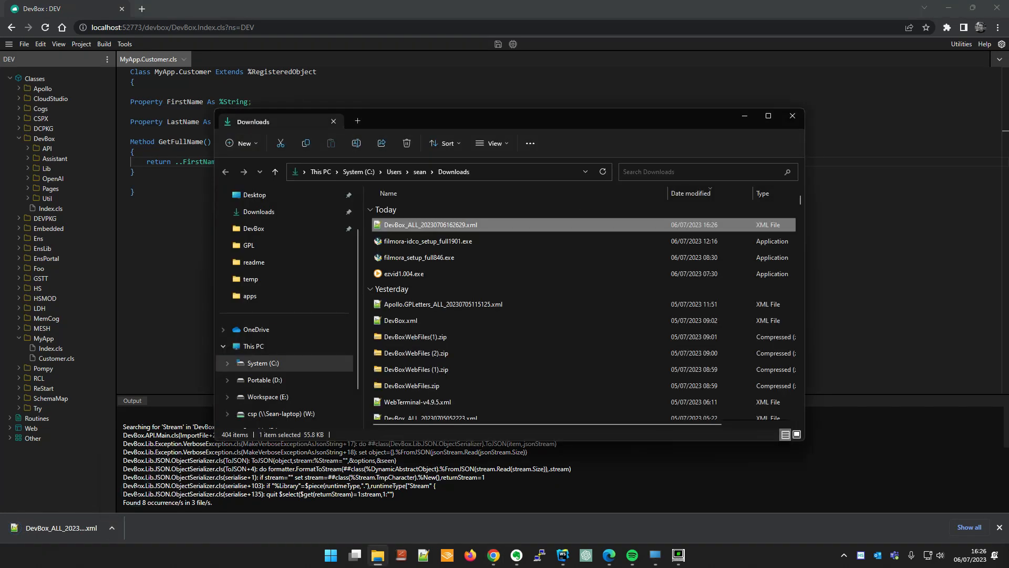
Import DevBox_ALL_20230706162629.xml back locally via Tools > Import Code Local
{"action": "left_click", "coordinate": [124, 44]}
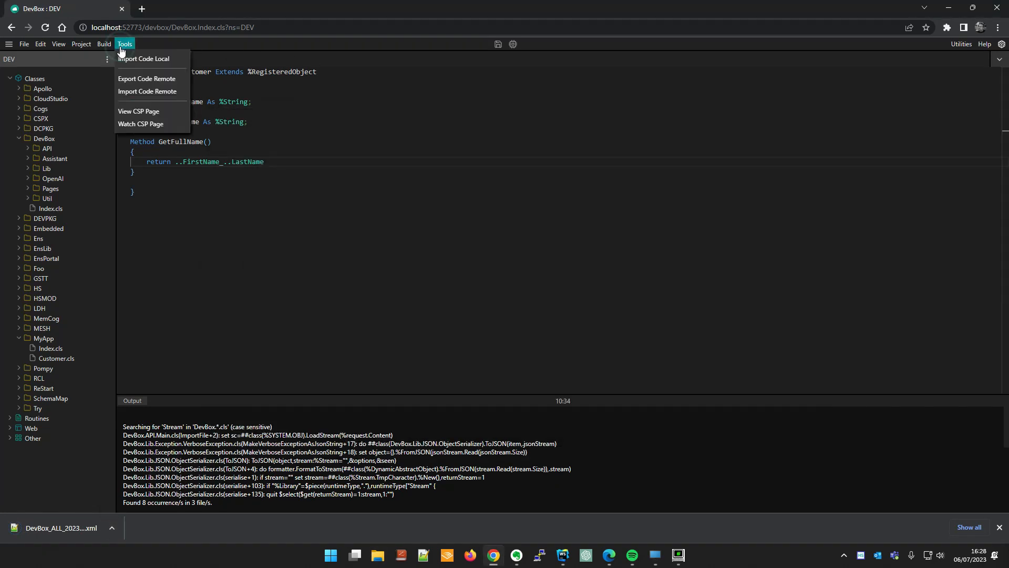
{"action": "left_click", "coordinate": [143, 59]}
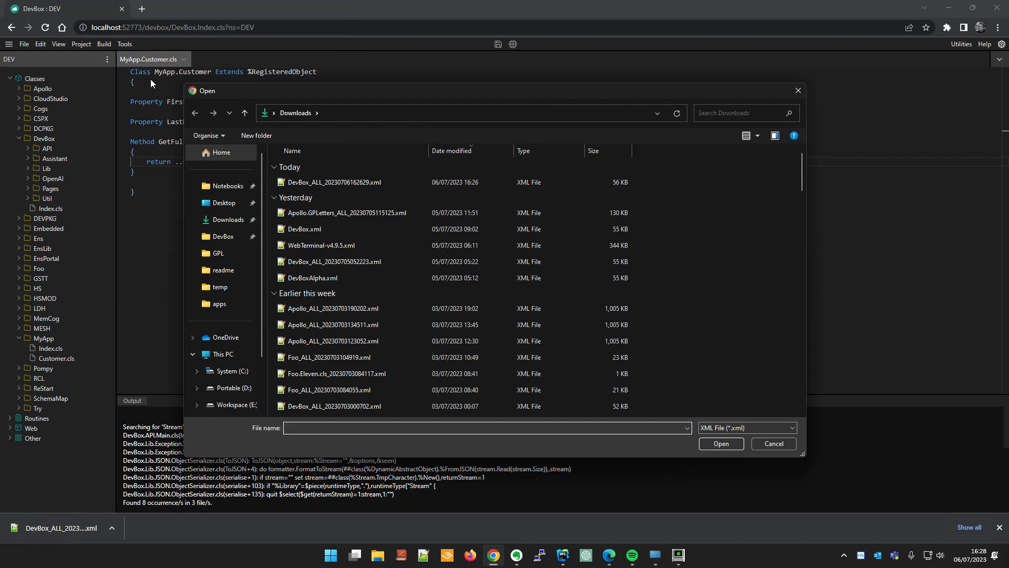
{"action": "left_click", "coordinate": [333, 183]}
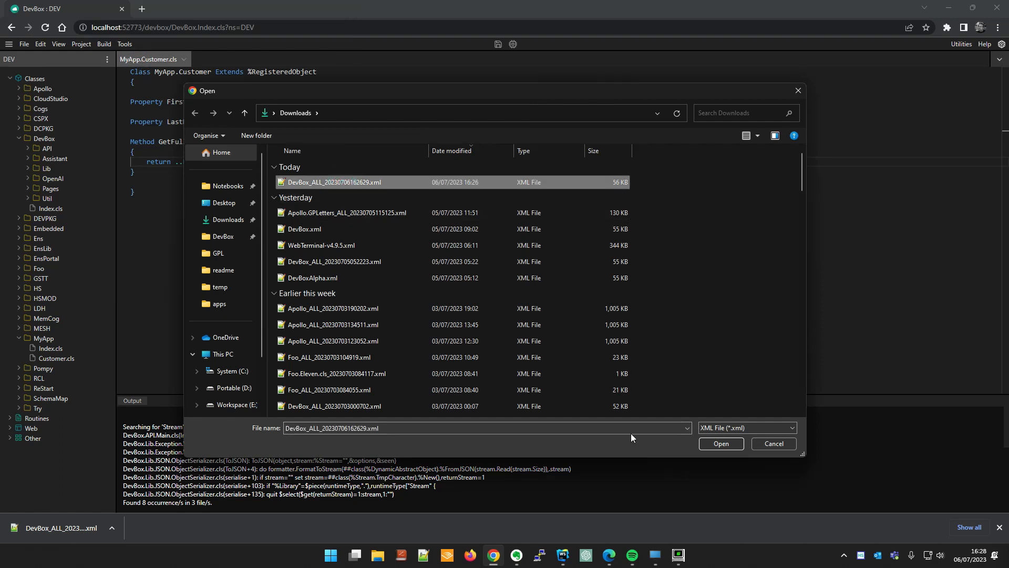
{"action": "left_click", "coordinate": [720, 442]}
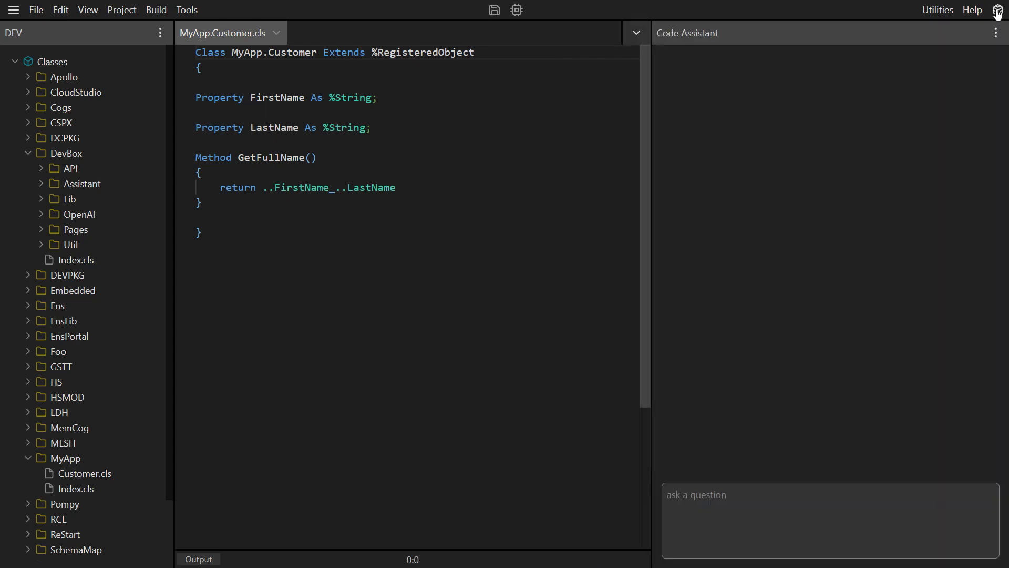
Run 'select top 20 * from Westwind.Customers' in the Code Assistant and view the rows
{"action": "type", "text": "He"}
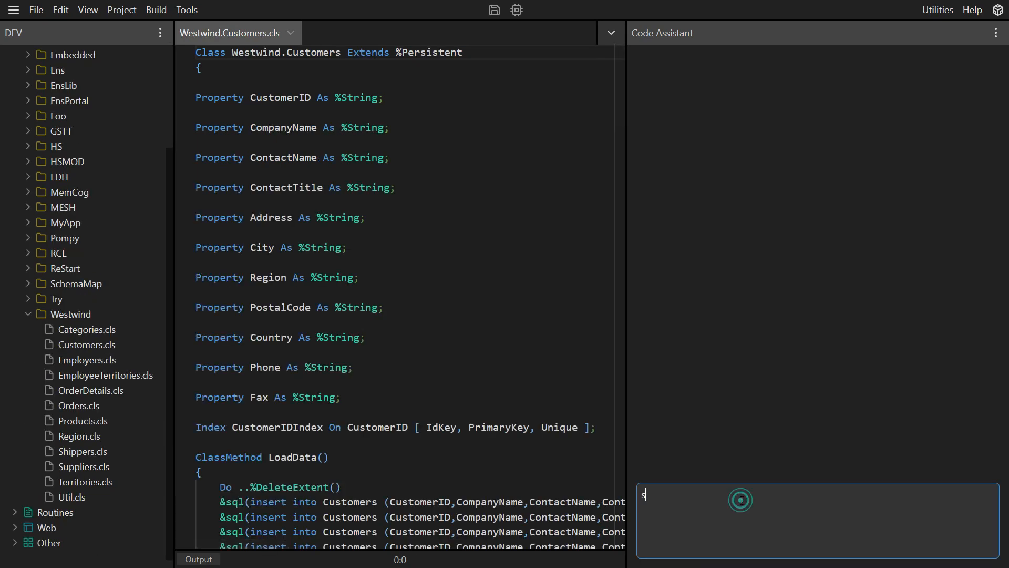
{"action": "type", "text": "elect top 20"}
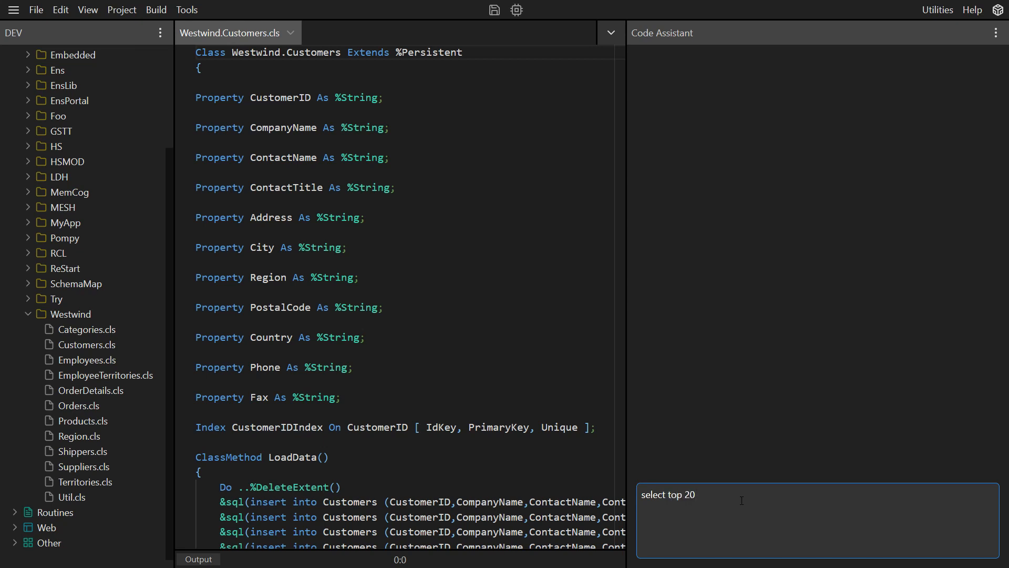
{"action": "type", "text": "* from W"}
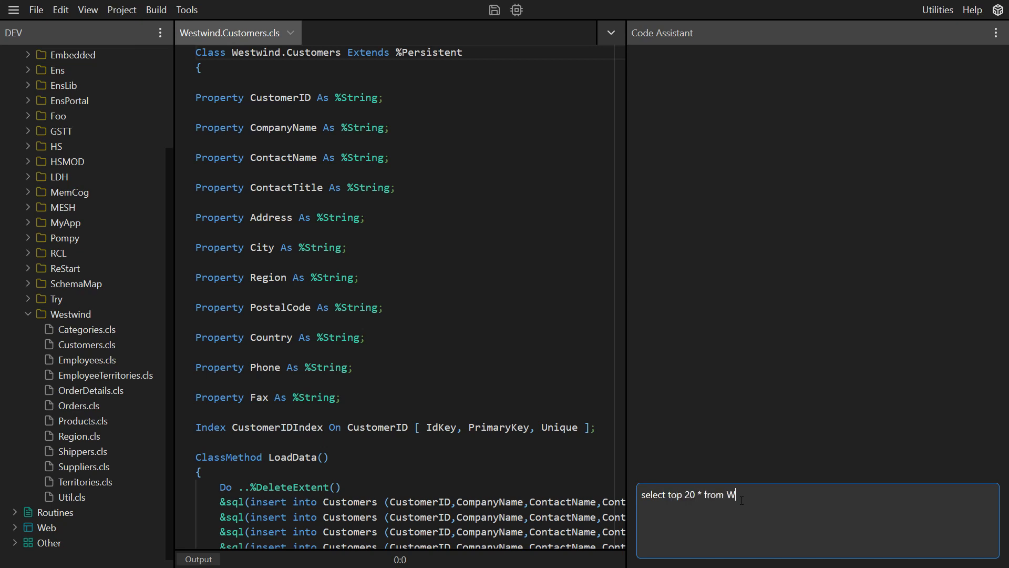
{"action": "type", "text": "estwind.C"}
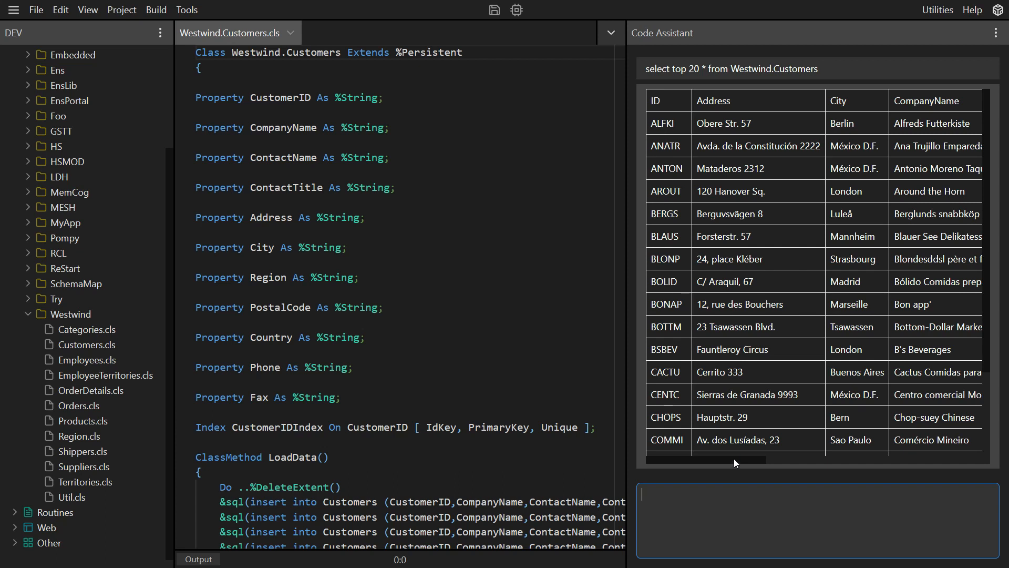
{"action": "scroll", "scroll_direction": "right", "scroll_amount": 3}
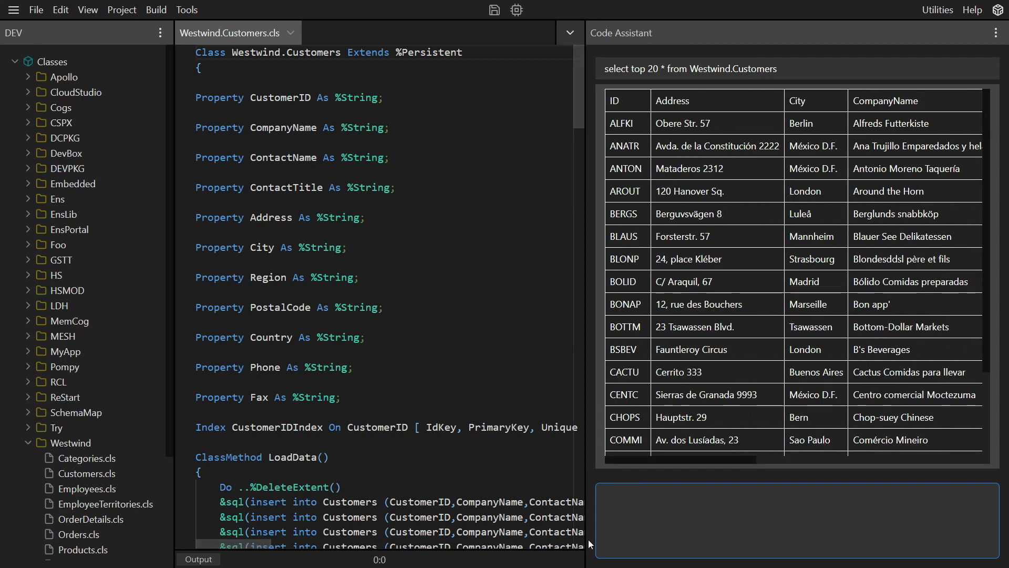
Run write ##class(Westwind.Customers).%OpenId("ALFKI") to show the customer as JSON
{"action": "type", "text": "write"}
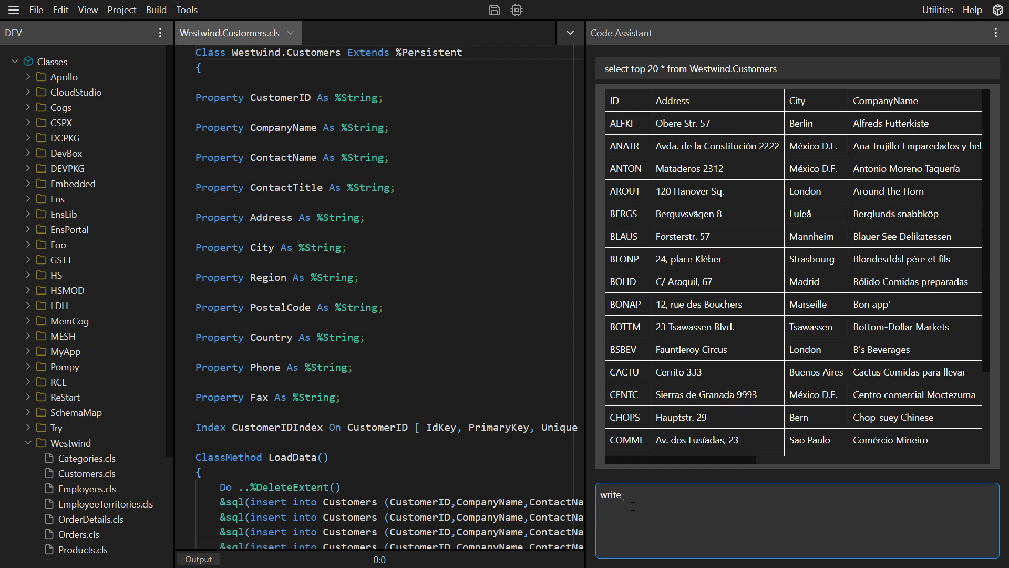
{"action": "type", "text": "##class("}
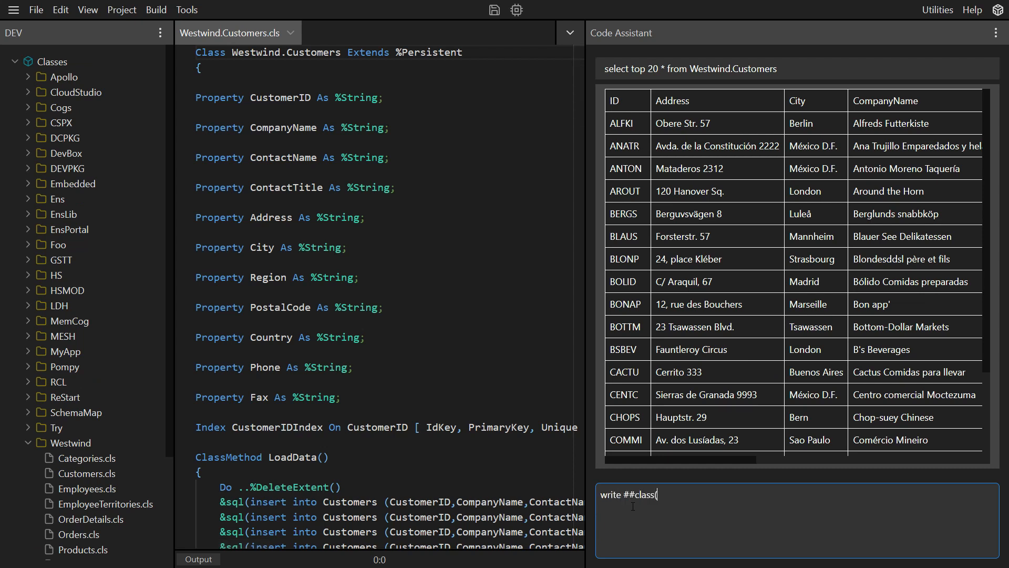
{"action": "type", "text": "Westwind."}
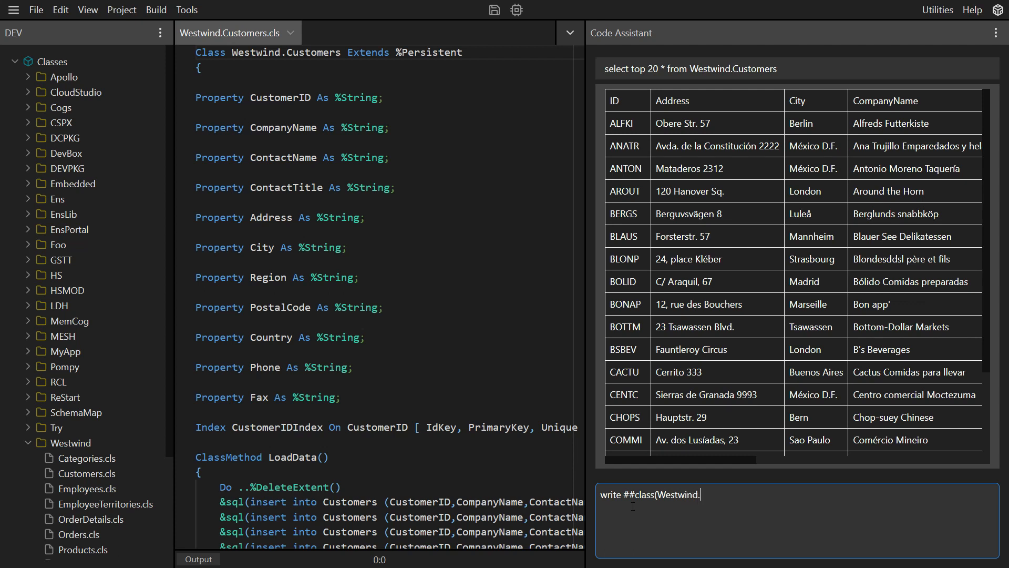
{"action": "type", "text": "Customers)"}
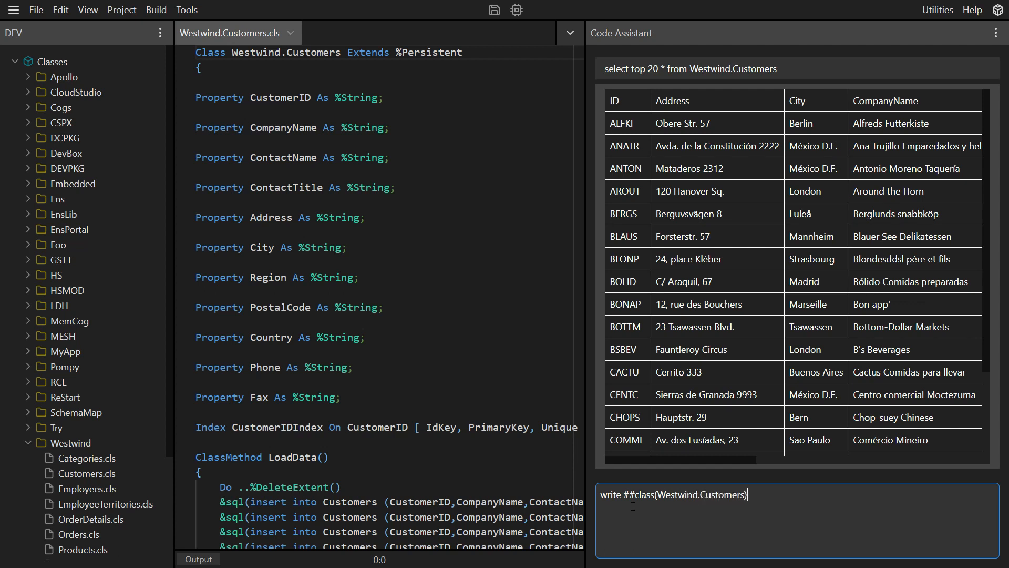
{"action": "type", "text": "%"}
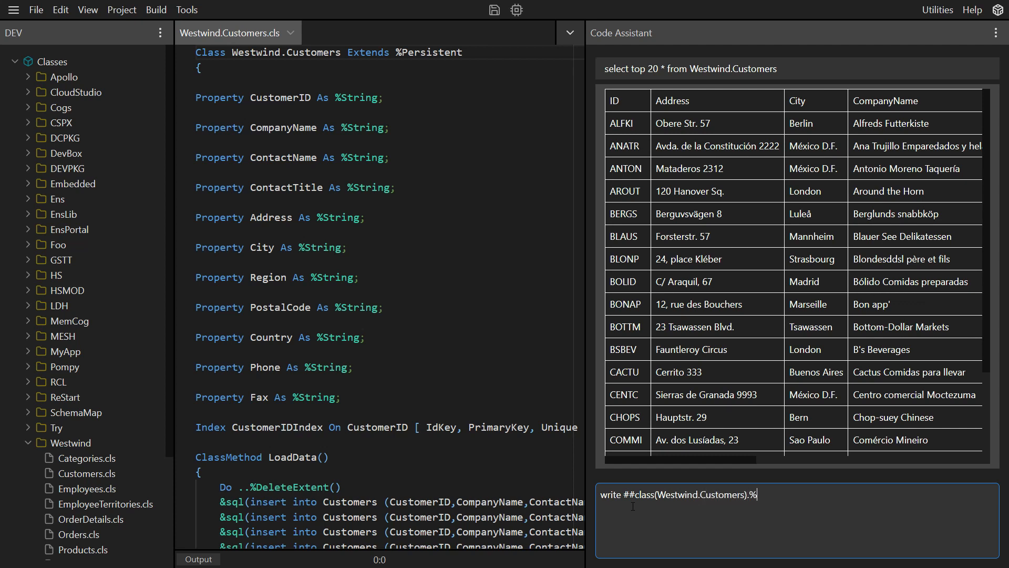
{"action": "type", "text": "OpenIO"}
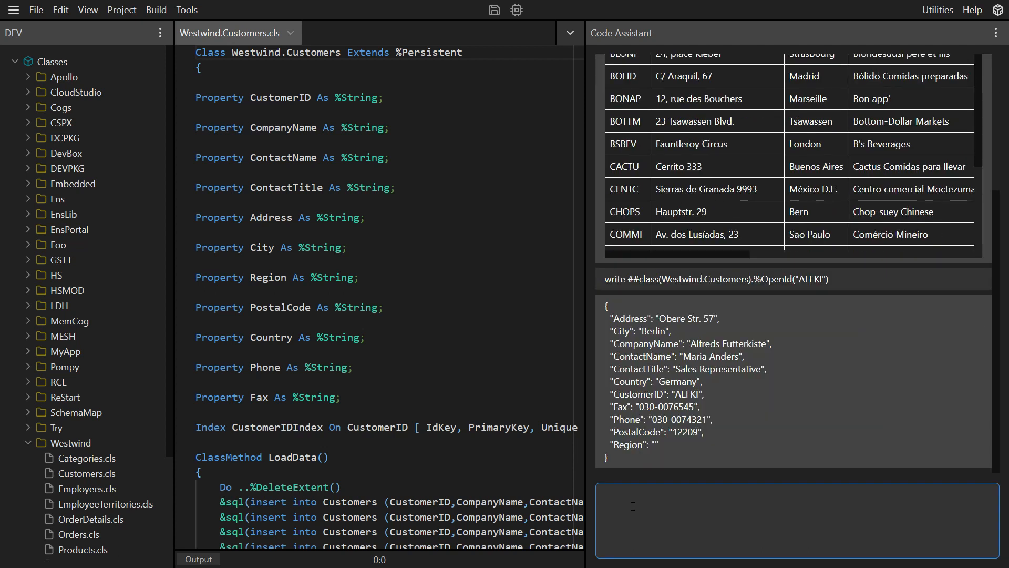
Ask the Code Assistant 'How do I use $ZF in ObjectScript' and read through its answer
{"action": "type", "text": "Hw"}
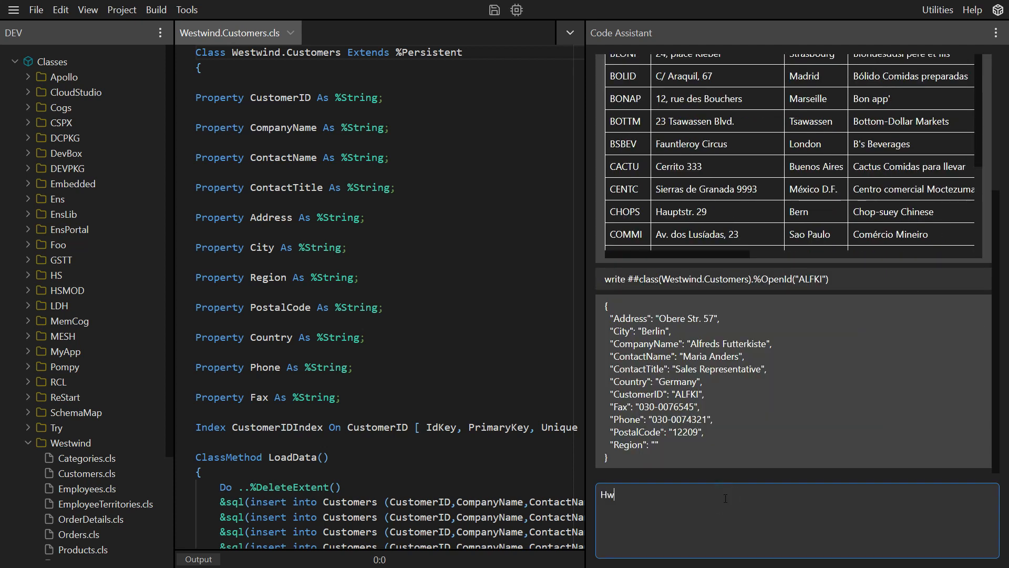
{"action": "type", "text": "ow do I u"}
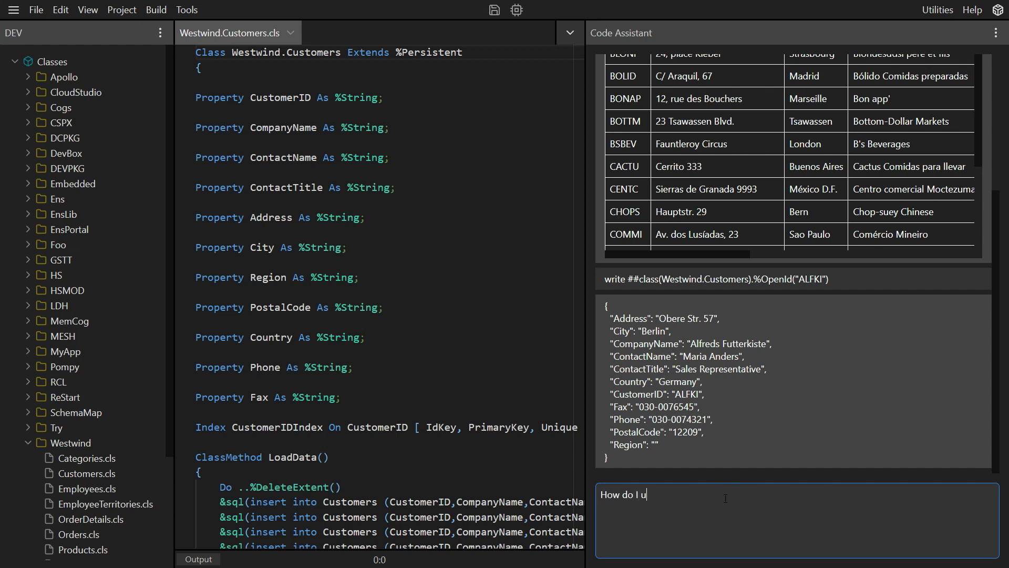
{"action": "type", "text": "se $ZF"}
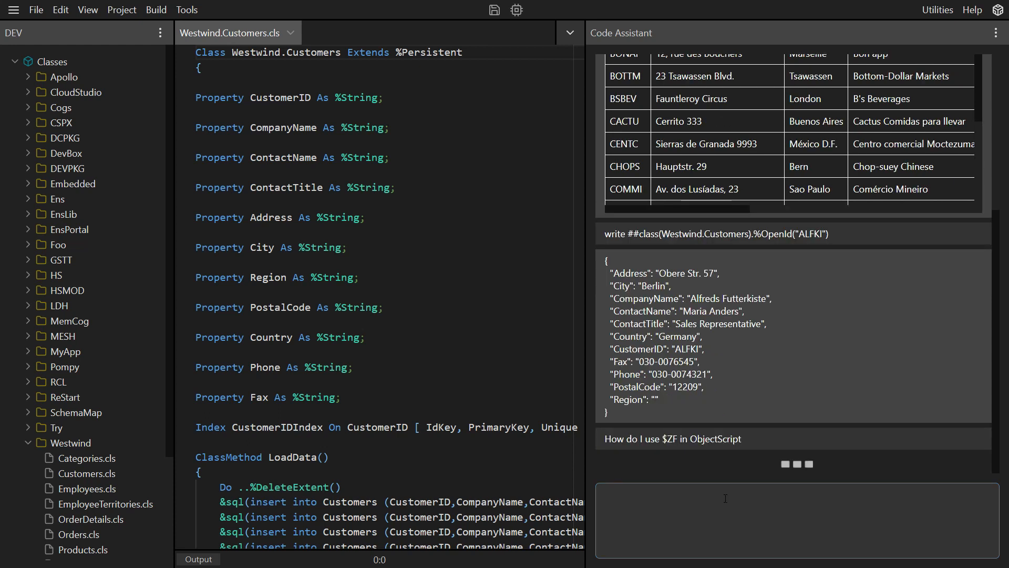
{"action": "scroll", "scroll_direction": "down", "scroll_amount": 3}
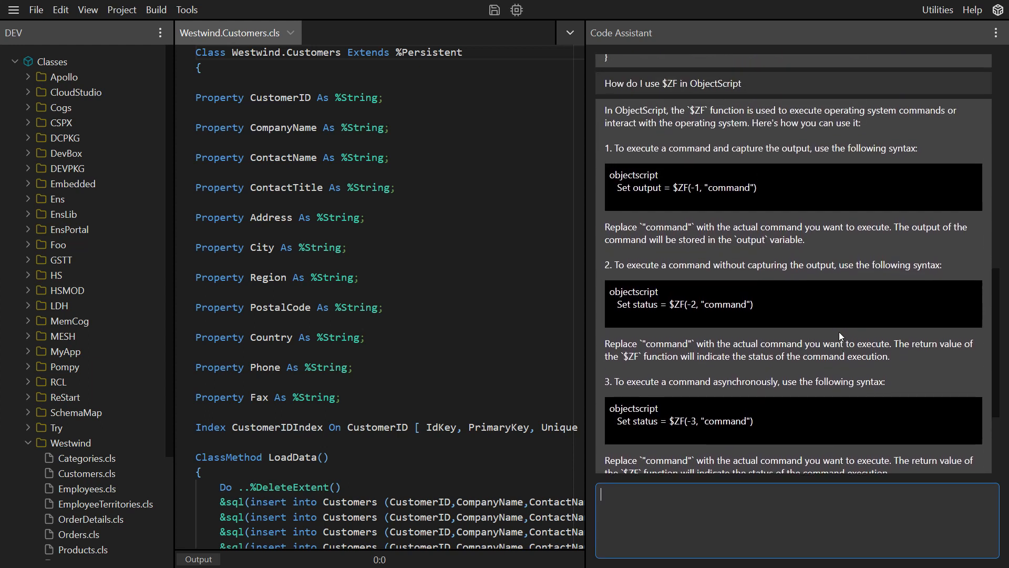
{"action": "scroll", "scroll_direction": "down", "scroll_amount": 3}
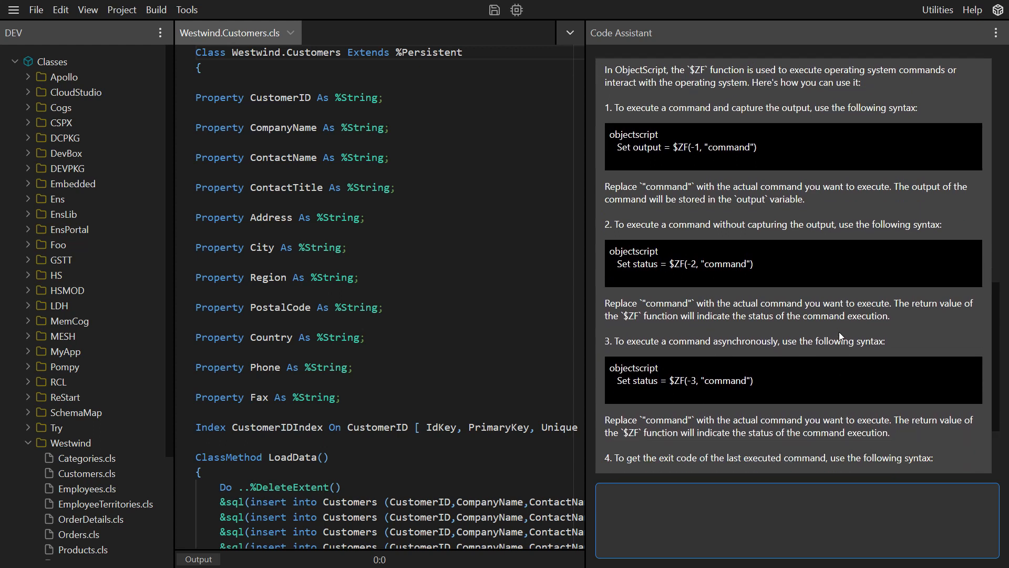
{"action": "scroll", "scroll_direction": "down", "scroll_amount": 3}
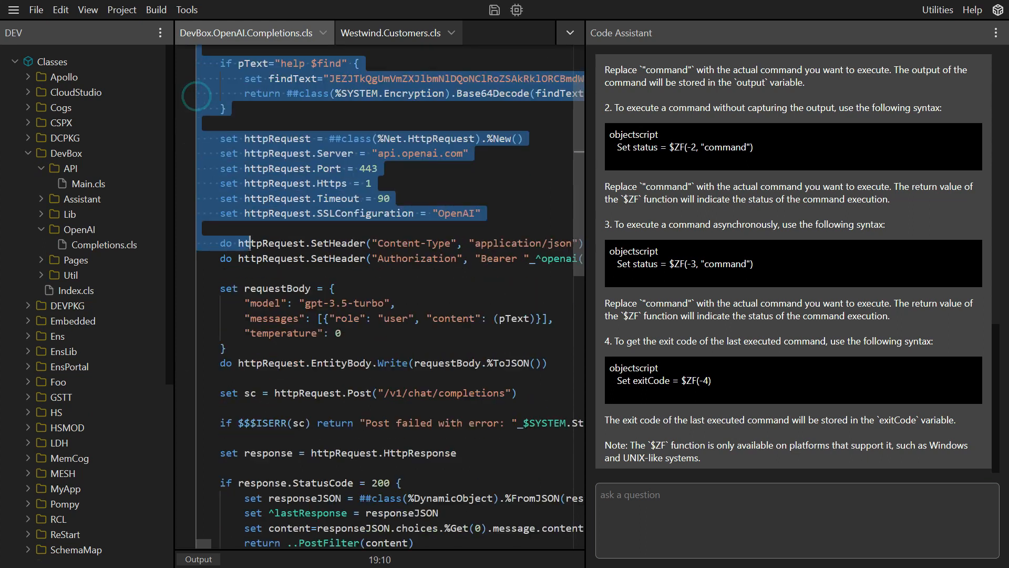
Have GPT explain the selected getCompletion method code of DevBox.OpenAI.Completions
{"action": "scroll", "scroll_direction": "down", "scroll_amount": 3}
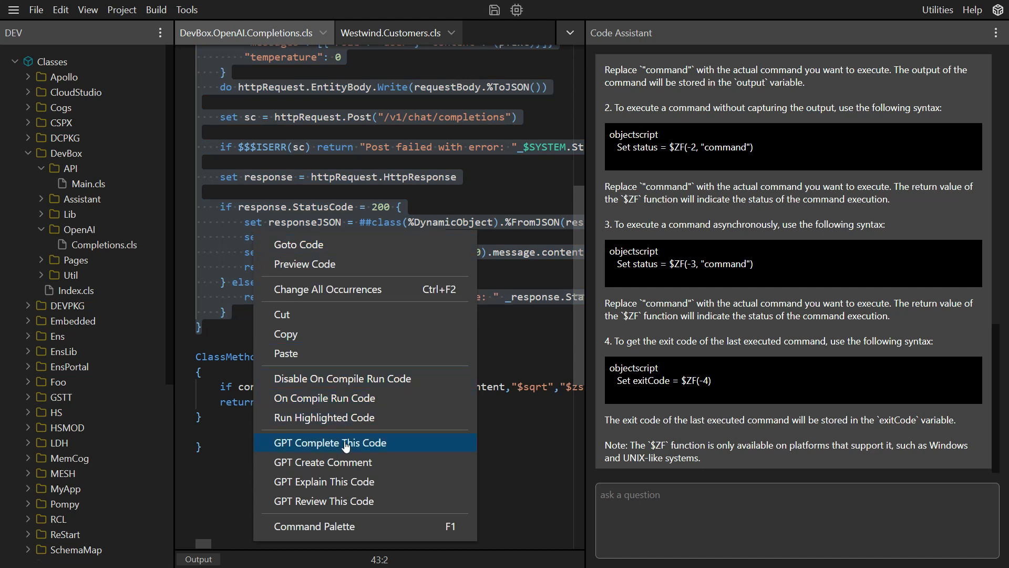
{"action": "left_click", "coordinate": [329, 442]}
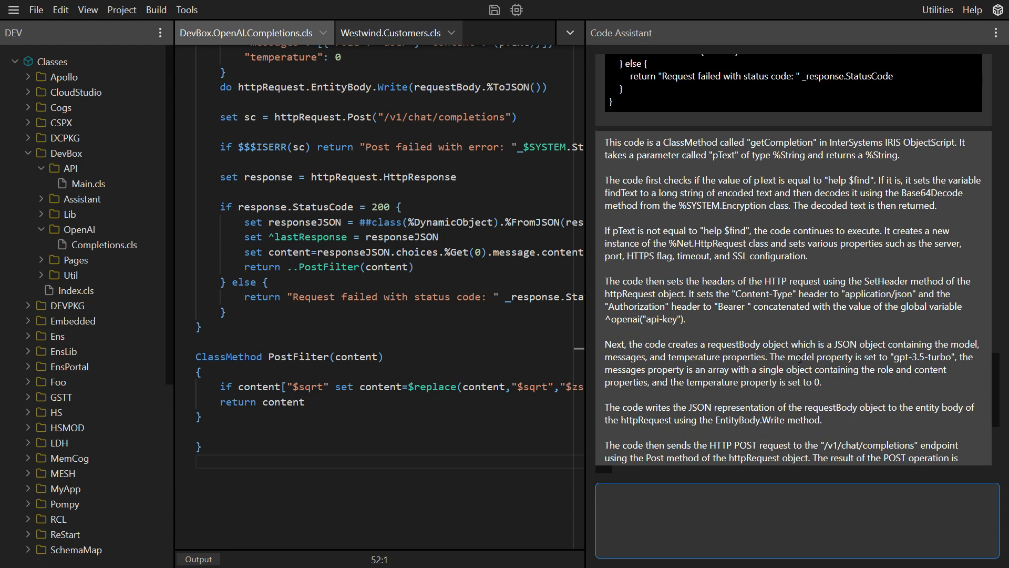
{"action": "scroll", "scroll_direction": "down", "scroll_amount": 3}
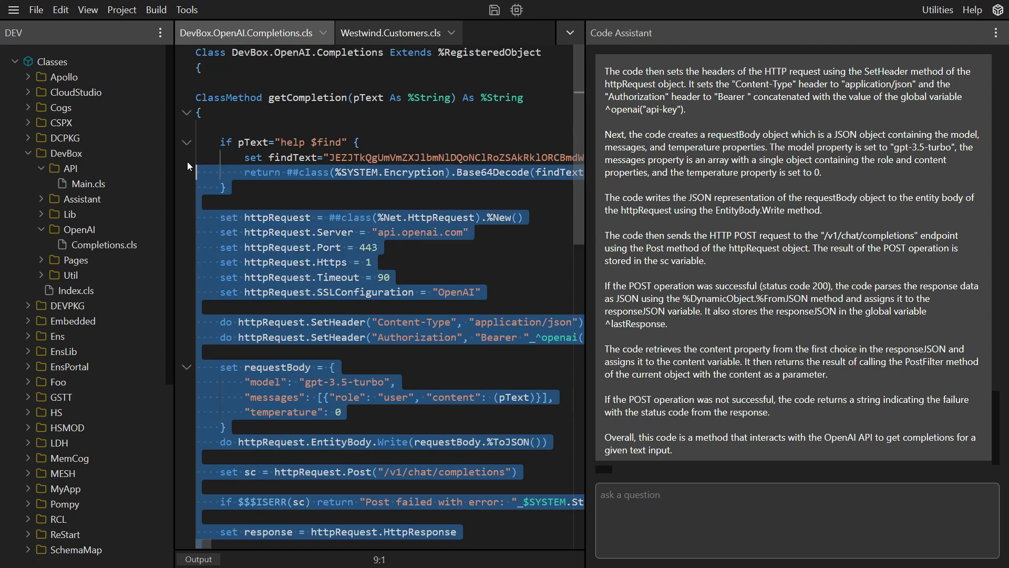
Generate a doc comment for getCompletion with GPT Create Comment and insert it above the method
{"action": "right_click", "coordinate": [266, 170]}
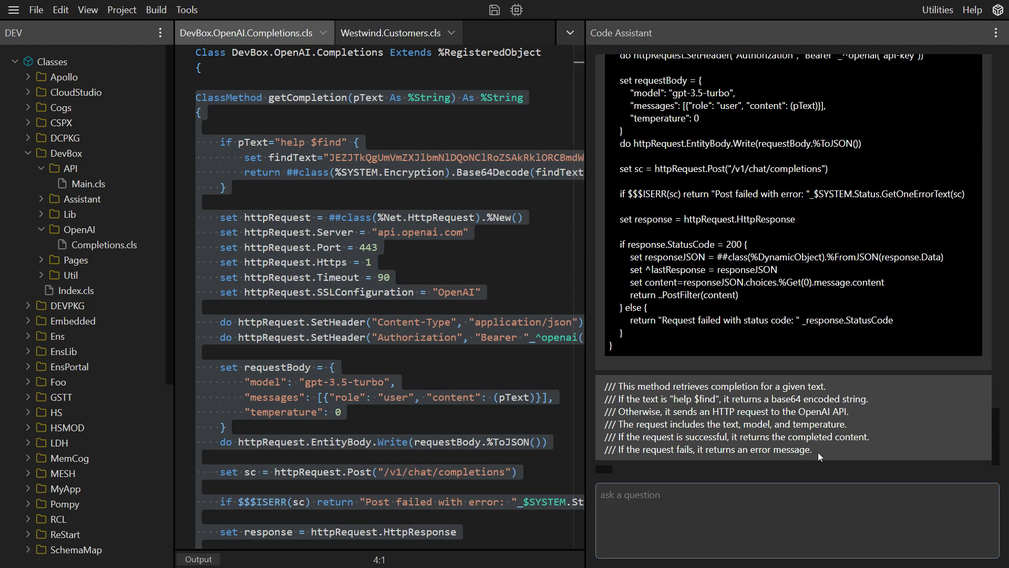
{"action": "left_click_drag", "start_coordinate": [605, 387], "coordinate": [814, 450]}
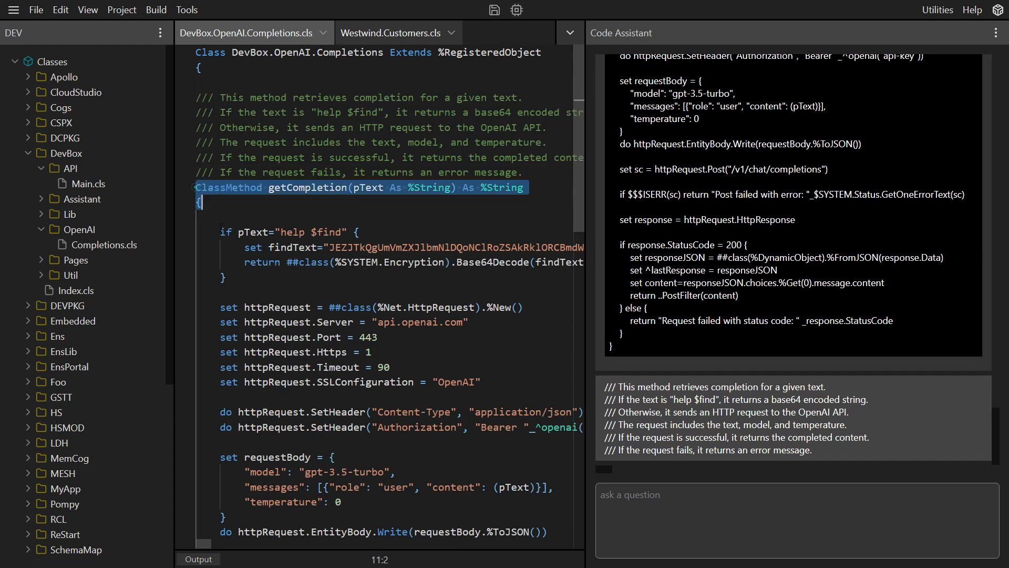
{"action": "scroll", "scroll_direction": "down", "scroll_amount": 3}
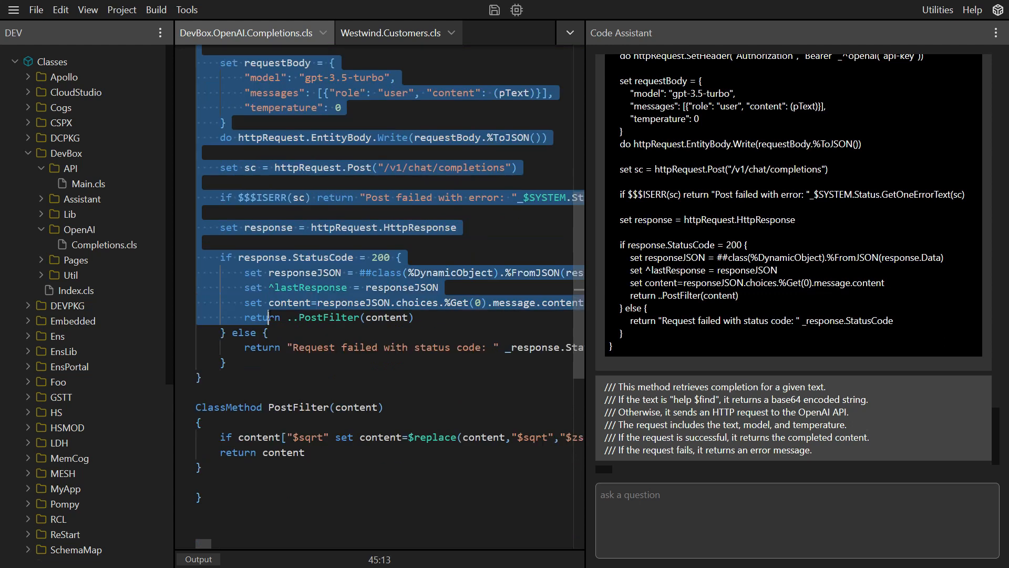
Run GPT Review This Code on getCompletion and read its eight improvement suggestions
{"action": "right_click", "coordinate": [266, 316]}
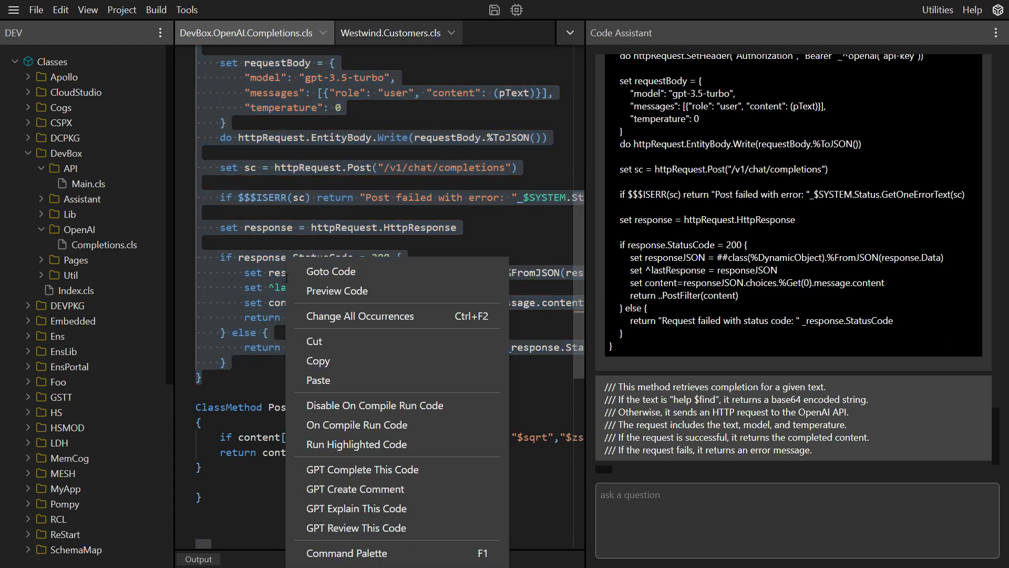
{"action": "mouse_move", "coordinate": [356, 527]}
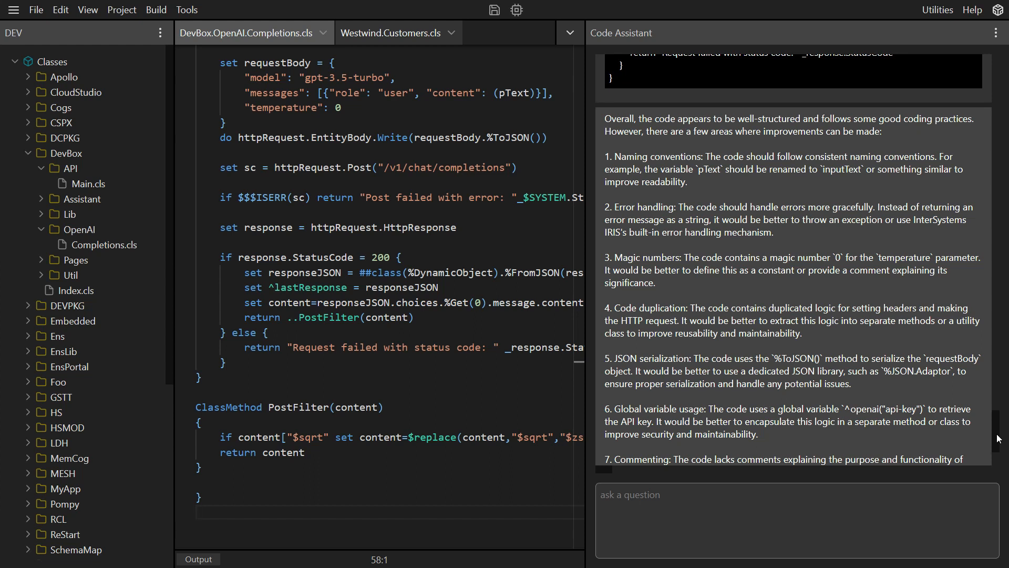
{"action": "scroll", "scroll_direction": "down", "scroll_amount": 3}
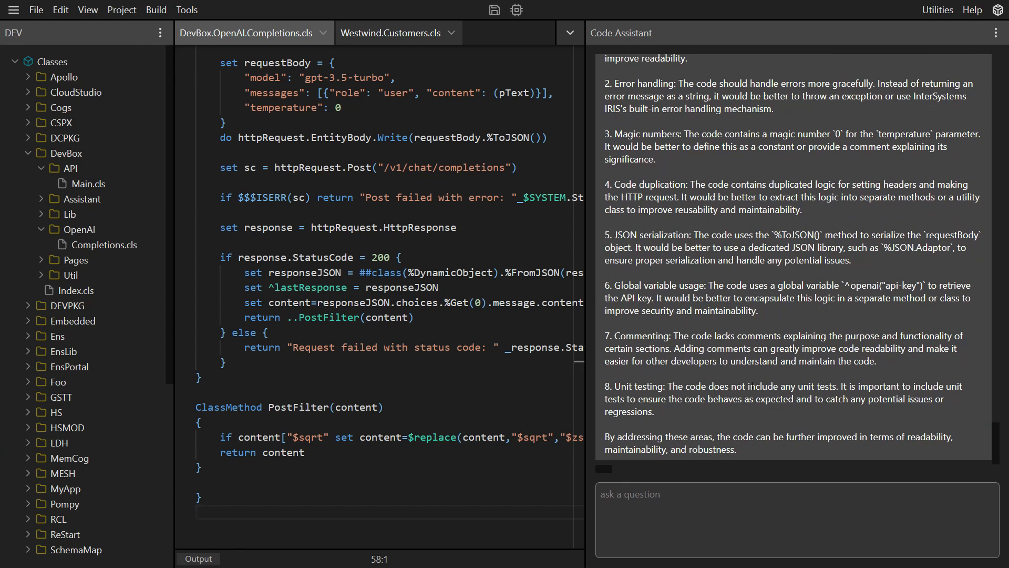
{"action": "left_click", "coordinate": [36, 9]}
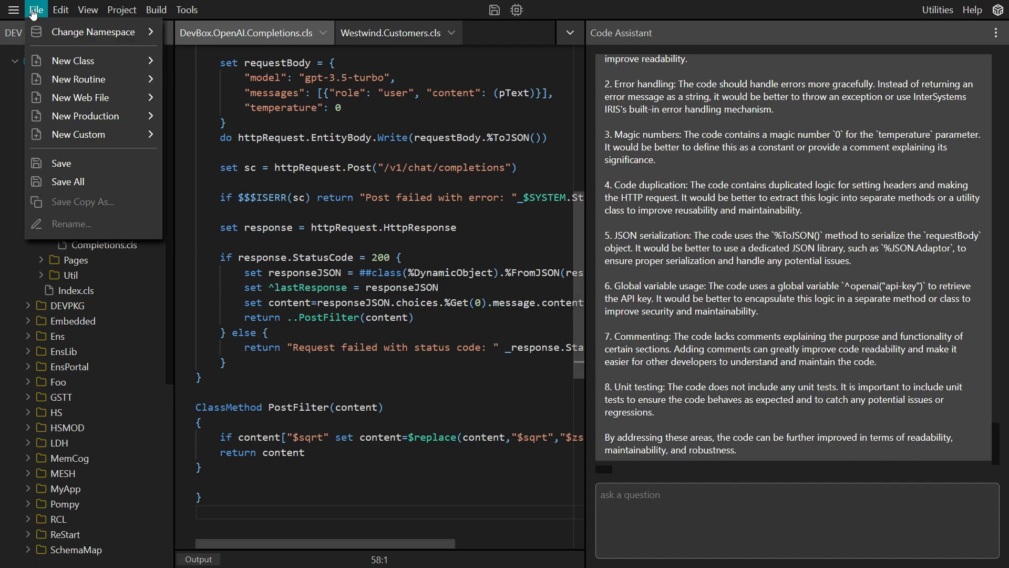
Create a new registered class named MyApp.Tools and begin a ClassMethod in it
{"action": "left_click", "coordinate": [71, 60]}
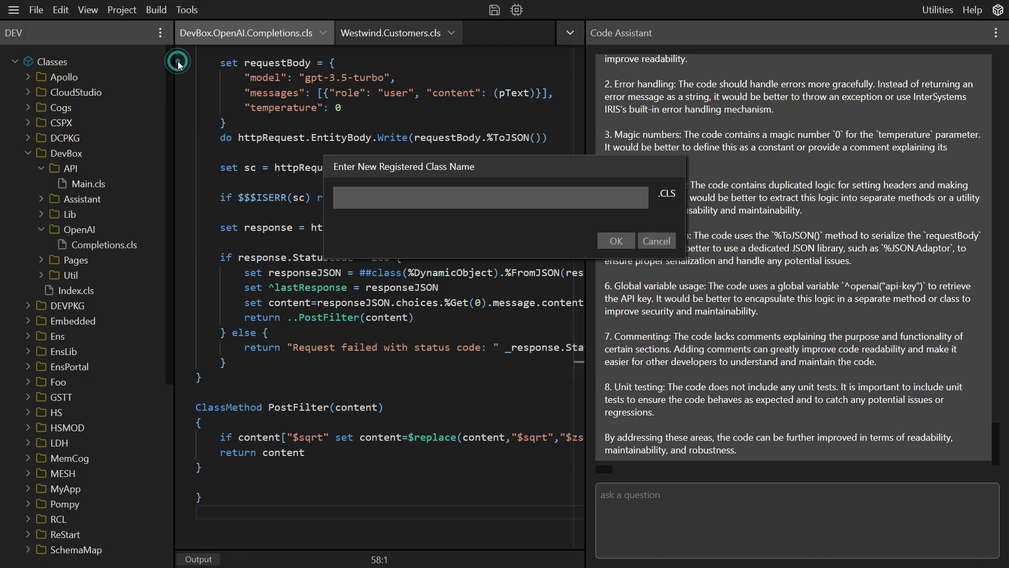
{"action": "type", "text": "MyApp"}
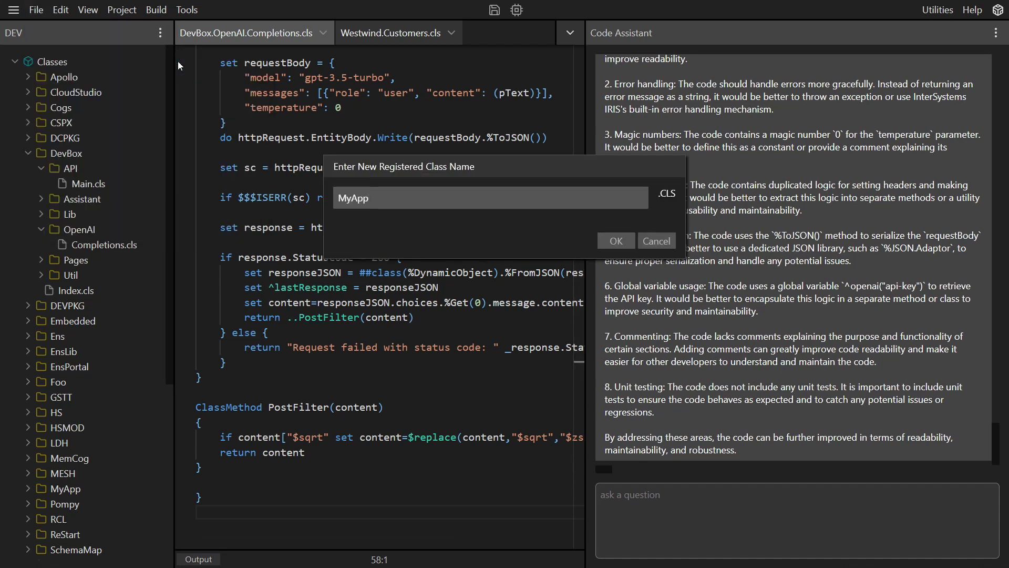
{"action": "type", "text": ".Too"}
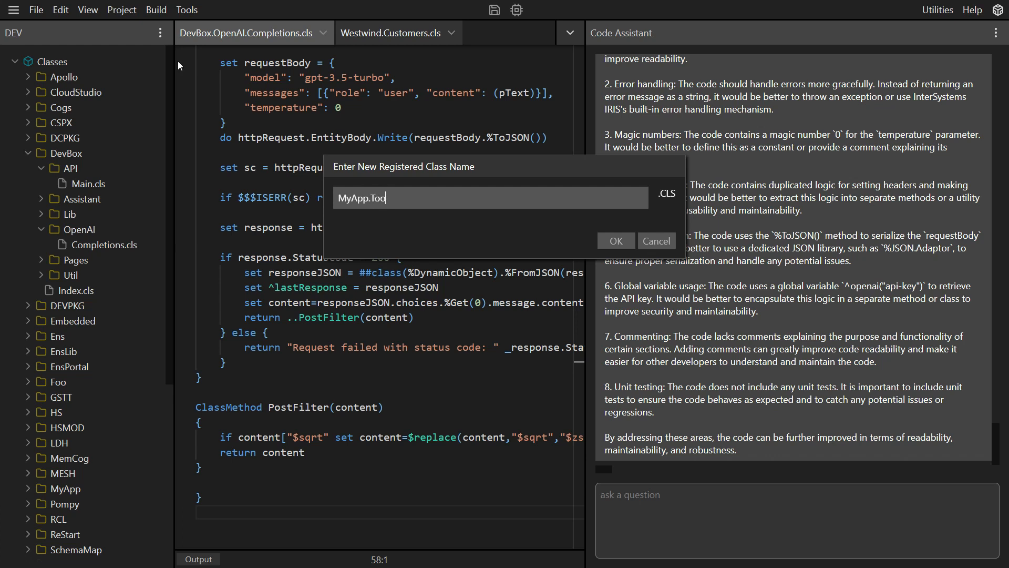
{"action": "left_click", "coordinate": [614, 240]}
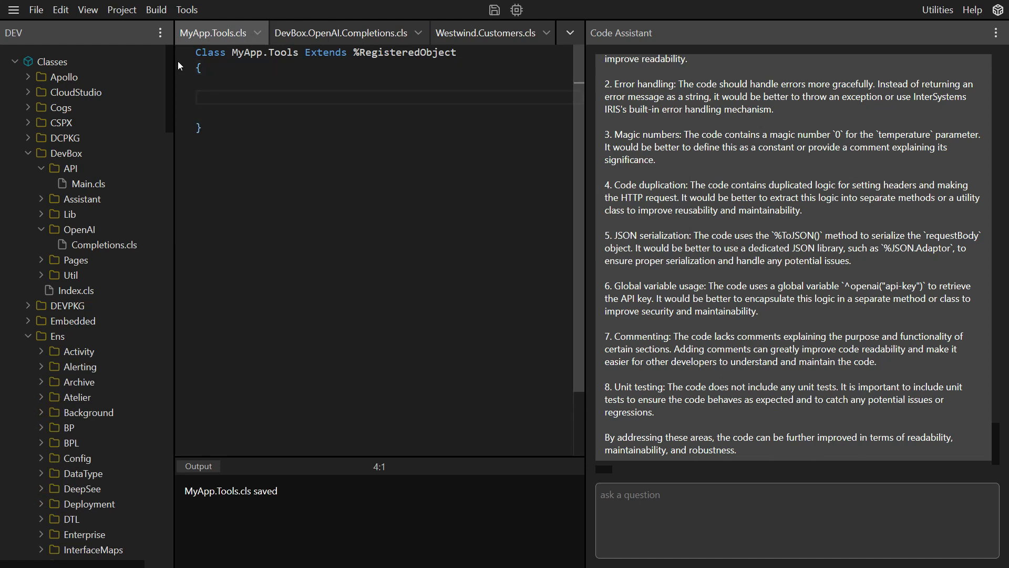
{"action": "type", "text": "ClassMethod"}
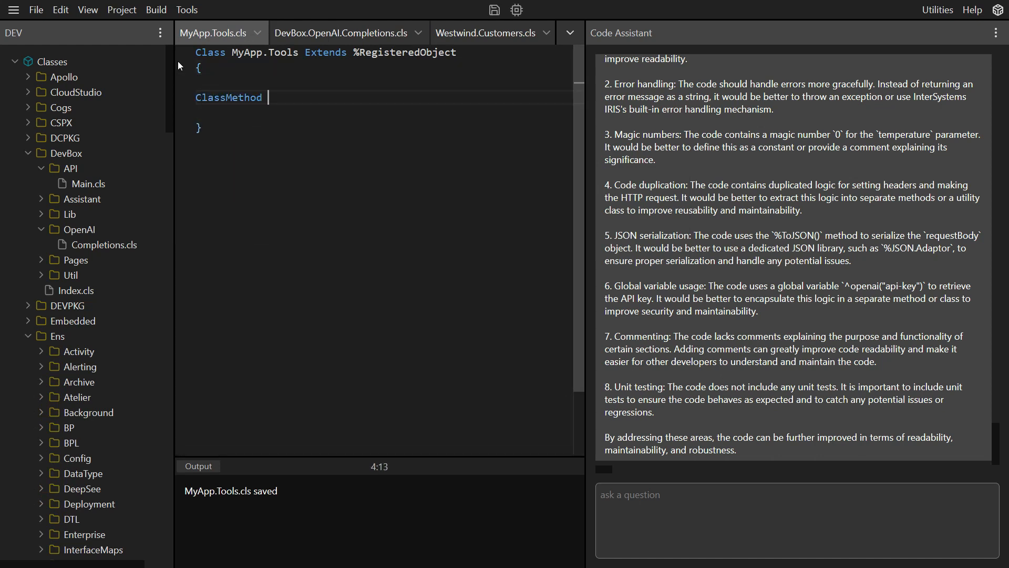
Write a stub CalculateDistance(x1,y1,x2,y2) returning distance, with a comment about distance between two points
{"action": "type", "text": "CalculateDis"}
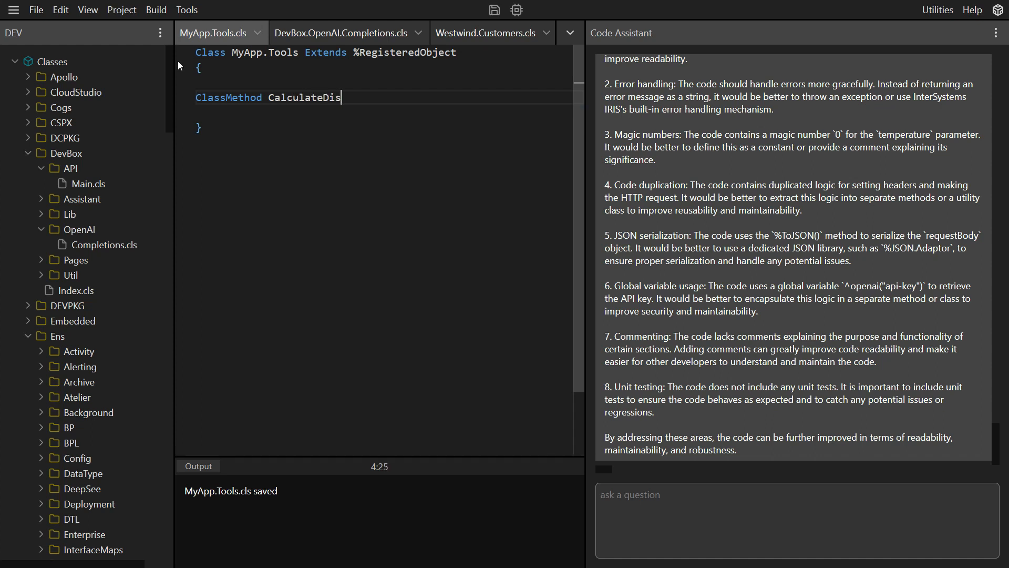
{"action": "type", "text": "tance(x1"}
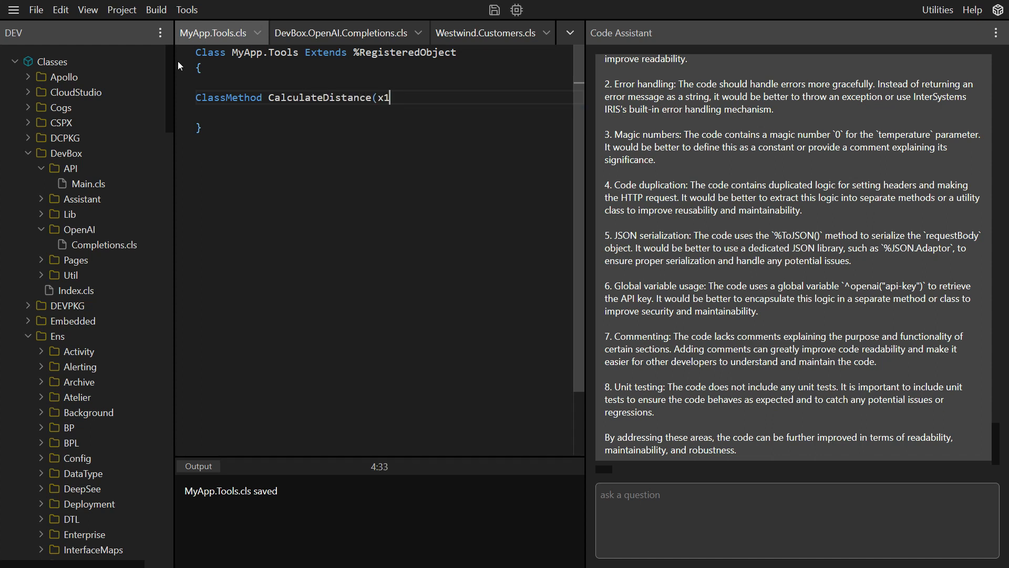
{"action": "type", "text": ",y1"}
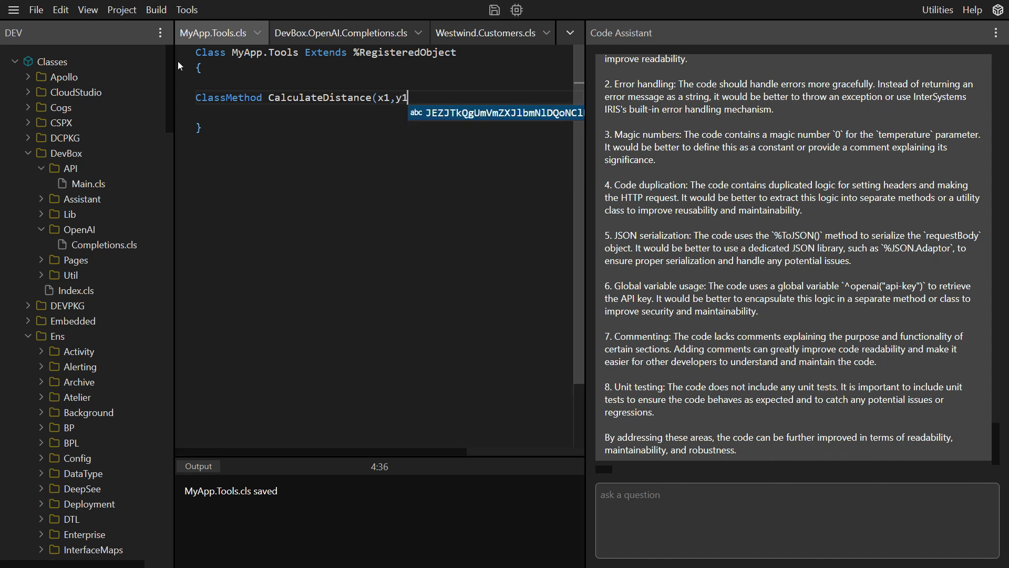
{"action": "type", "text": ",x2,y2"}
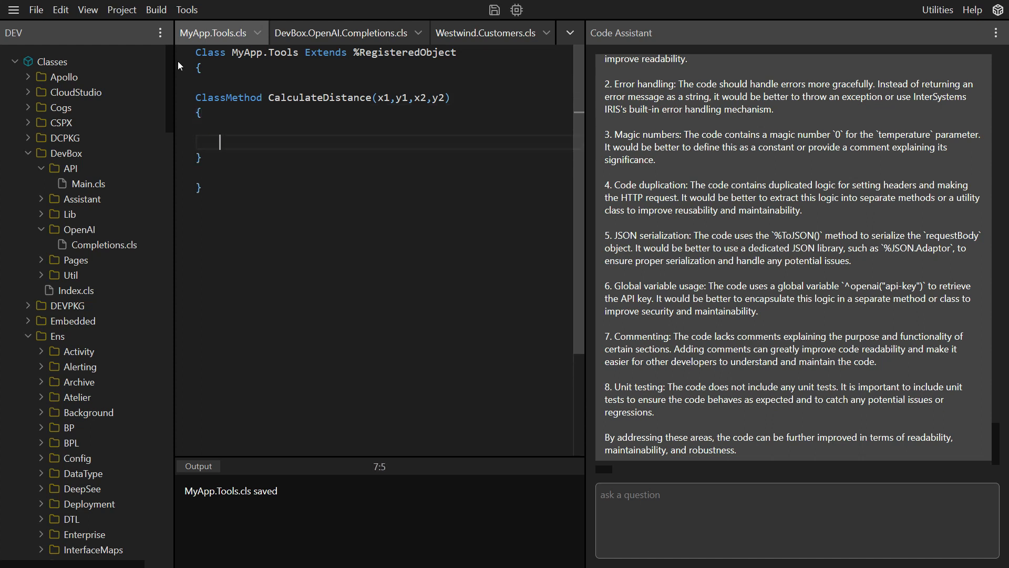
{"action": "type", "text": "return d"}
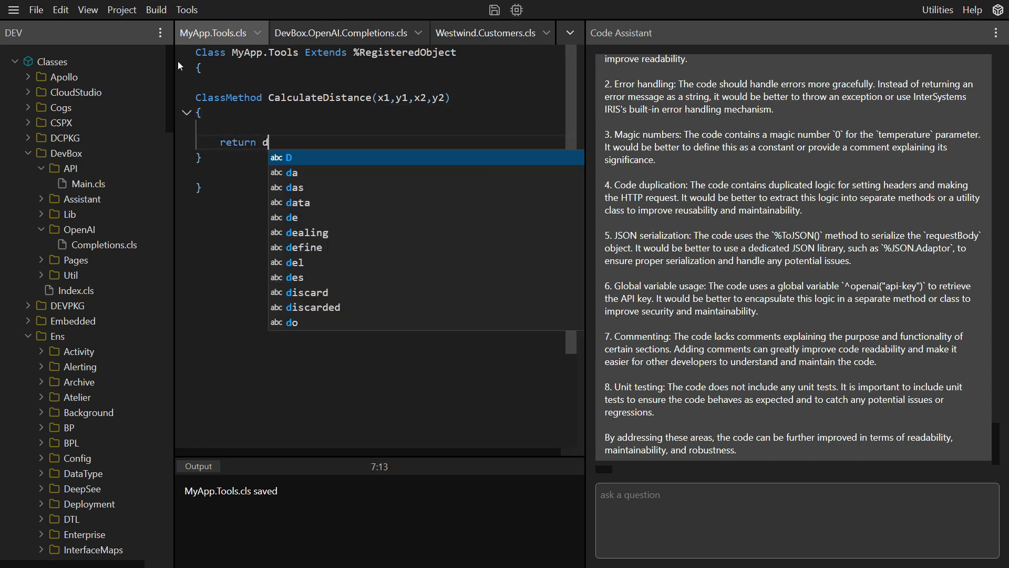
{"action": "type", "text": "istance"}
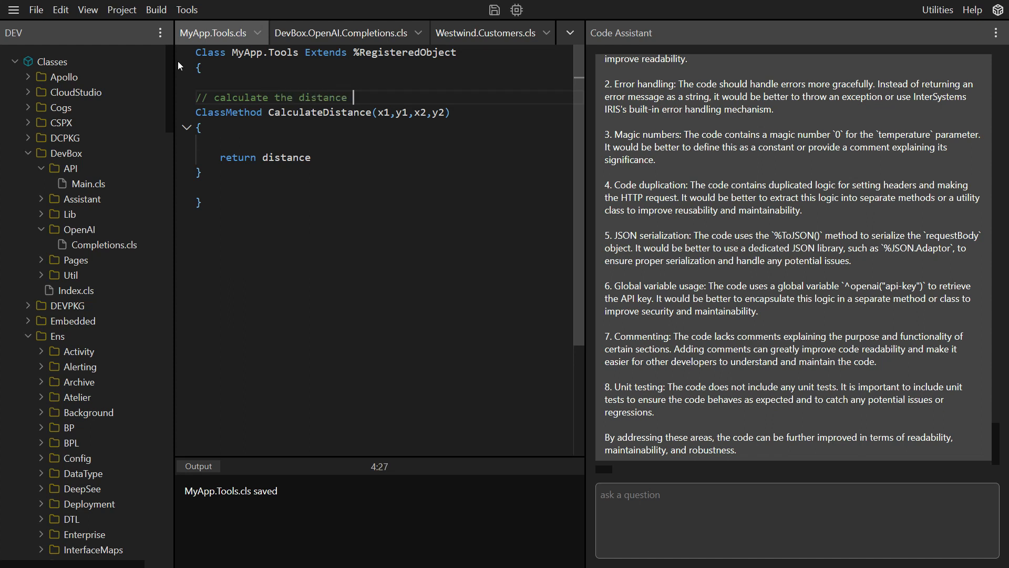
{"action": "type", "text": "between two p"}
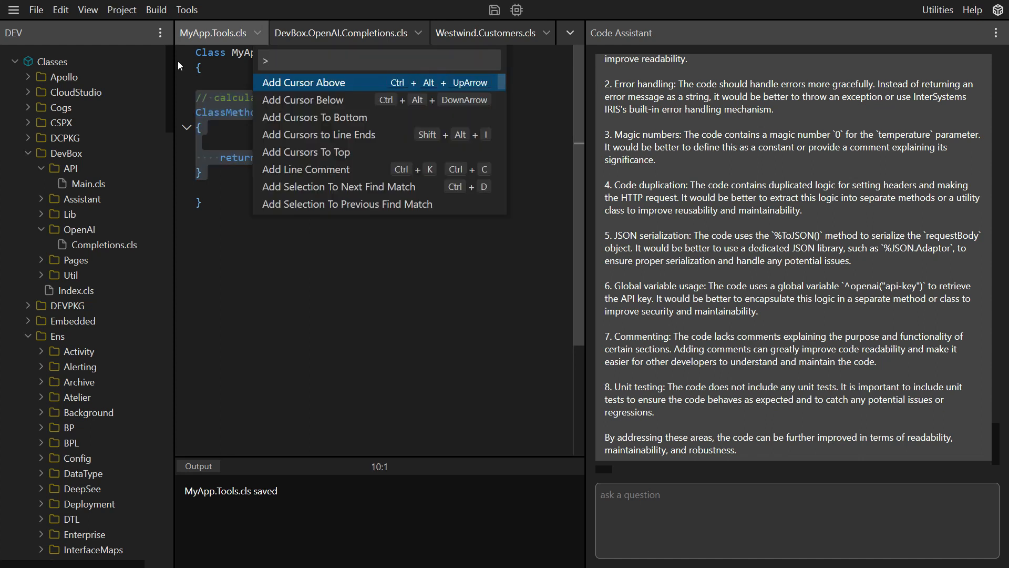
Complete CalculateDistance with GPT, remove the duplicate return line, and compile MyApp.Tools
{"action": "type", "text": "gp"}
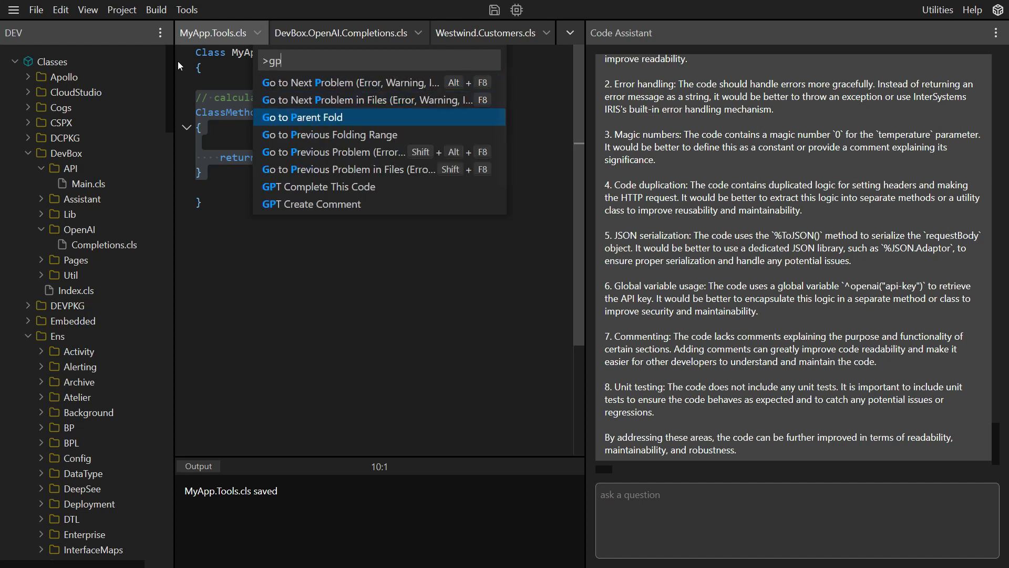
{"action": "left_click", "coordinate": [318, 186]}
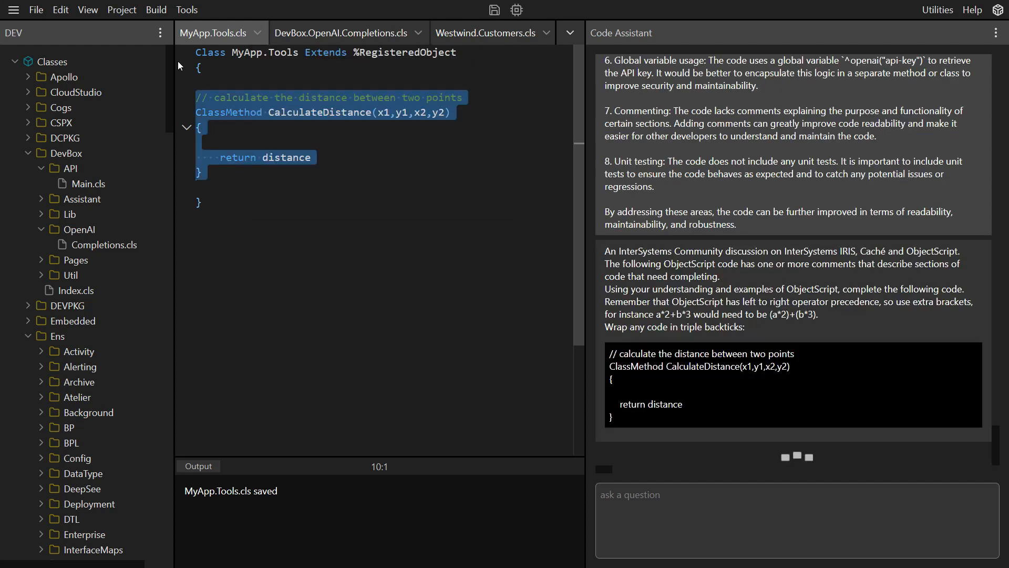
{"action": "left_click", "coordinate": [792, 520]}
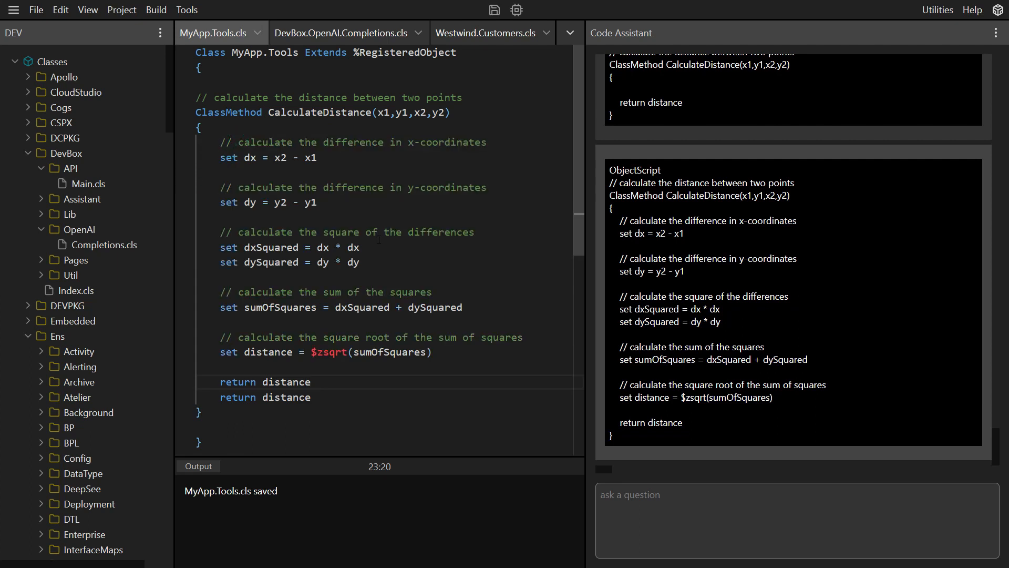
{"action": "left_click", "coordinate": [310, 381]}
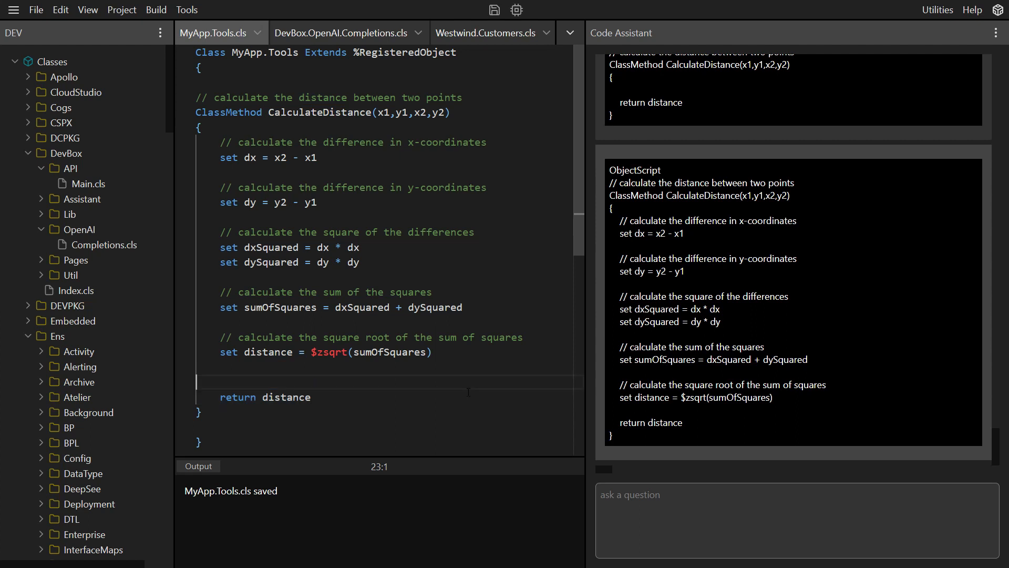
{"action": "key", "text": "Backspace"}
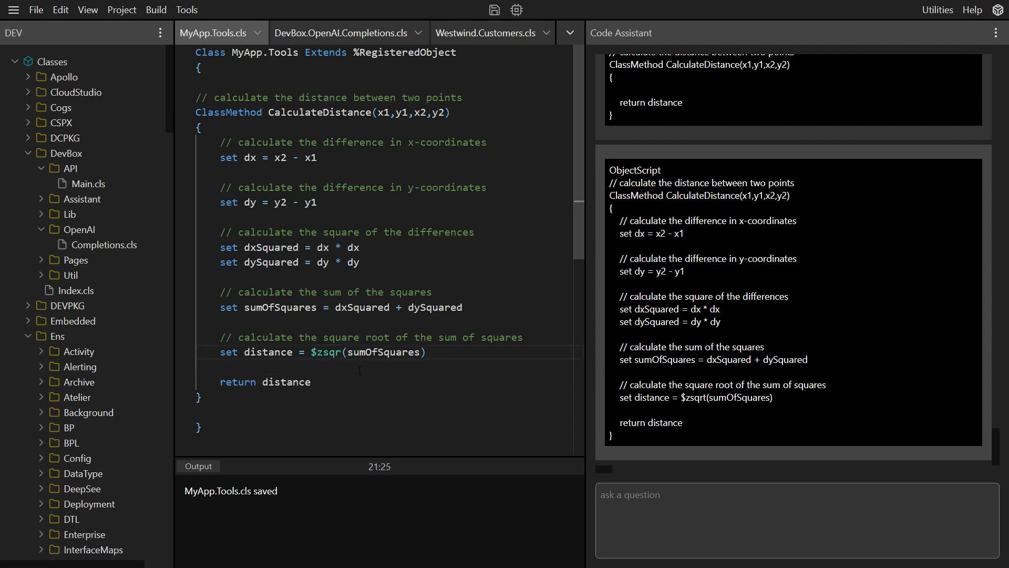
{"action": "left_click", "coordinate": [515, 9]}
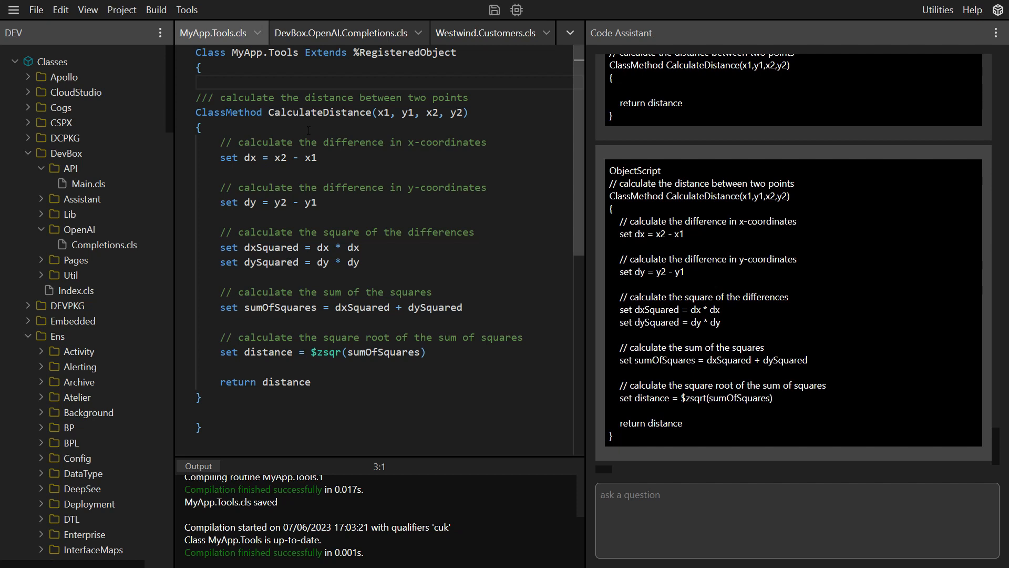
Add a /// write ##class(MyApp.Tools).CalculateDistance(1,1,25,25) test line and run it
{"action": "type", "text": "/// write ##class(MyApp.Tools).CalculateDistance(1,1,25,25)"}
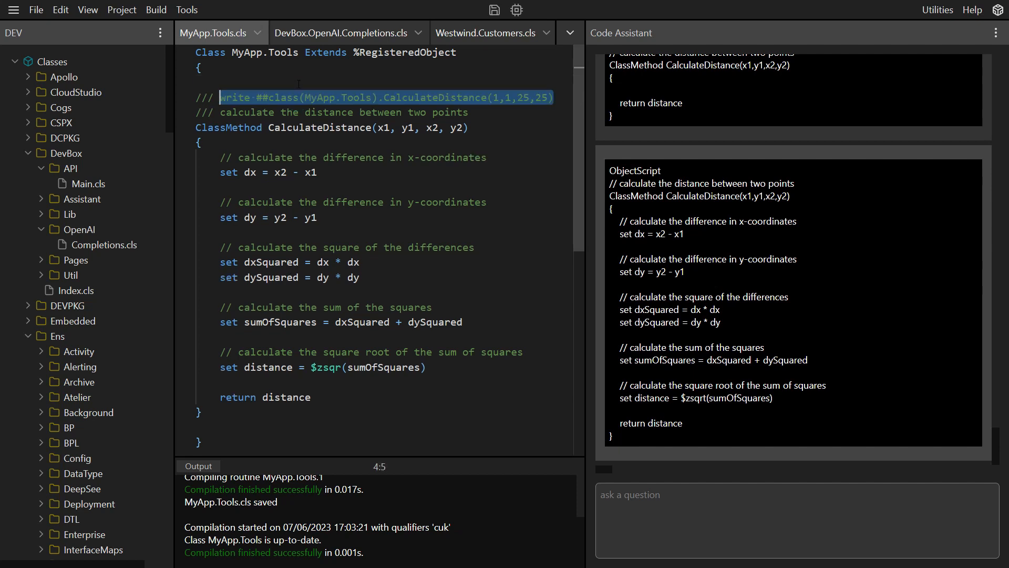
{"action": "type", "text": "run"}
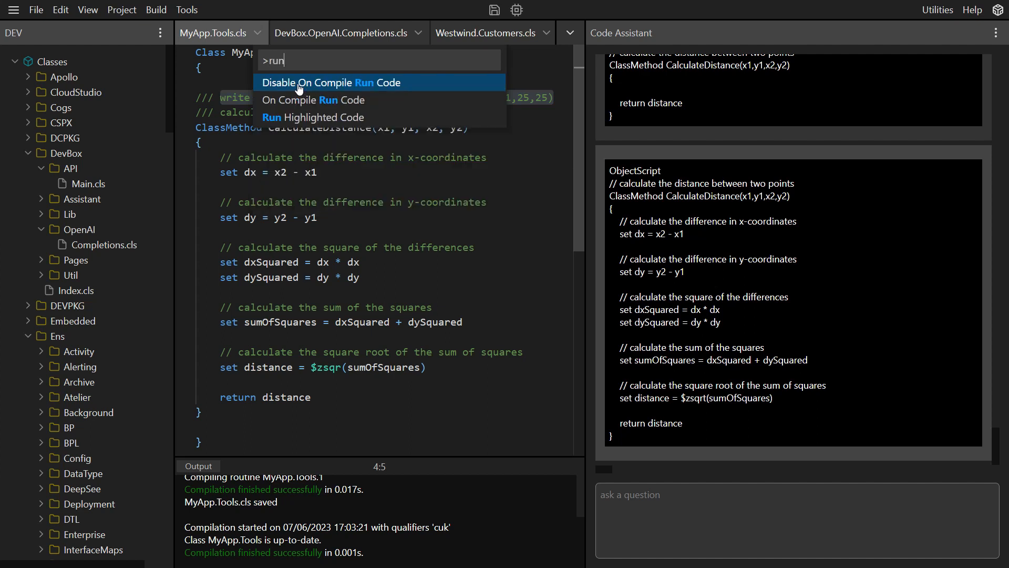
{"action": "left_click", "coordinate": [313, 117]}
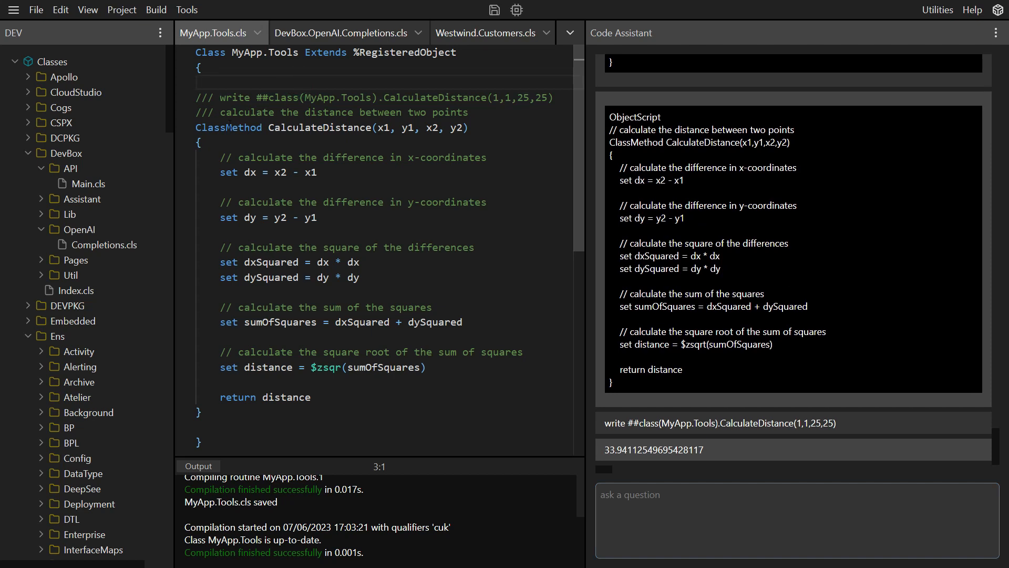
Set the test line to run on compile and multiply the return to see updated results
{"action": "left_click_drag", "start_coordinate": [219, 97], "coordinate": [552, 98]}
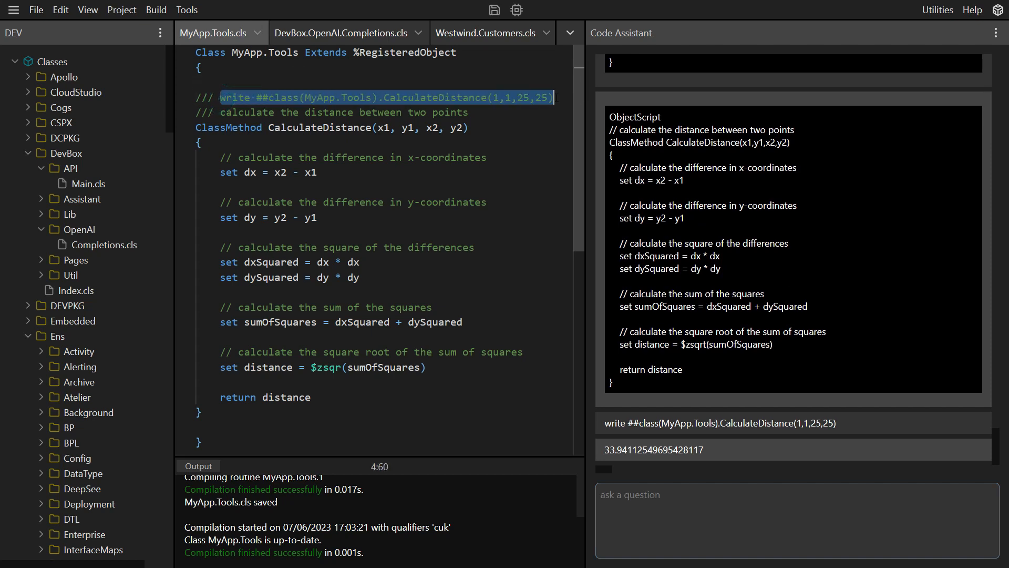
{"action": "right_click", "coordinate": [387, 97]}
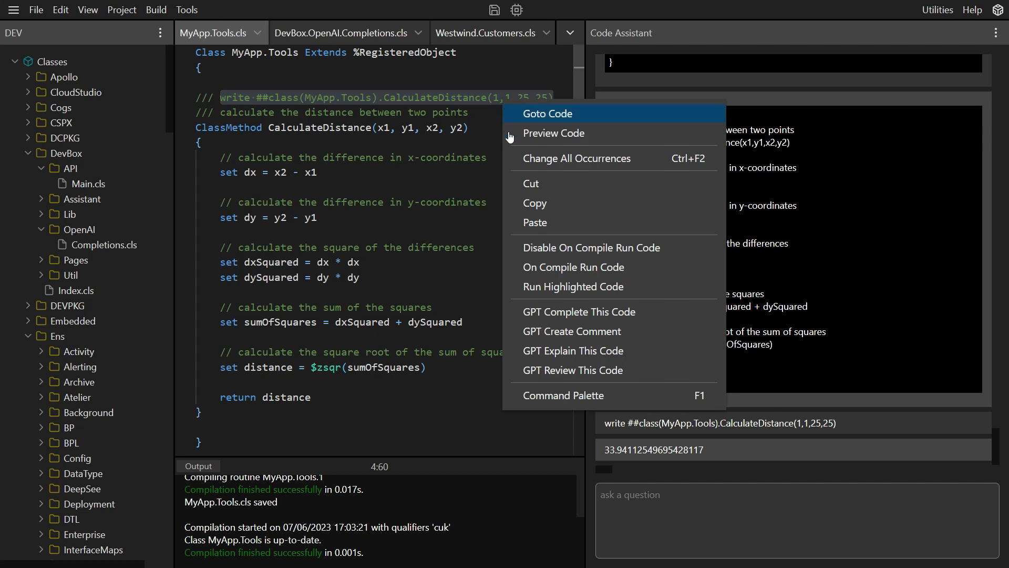
{"action": "mouse_move", "coordinate": [580, 270]}
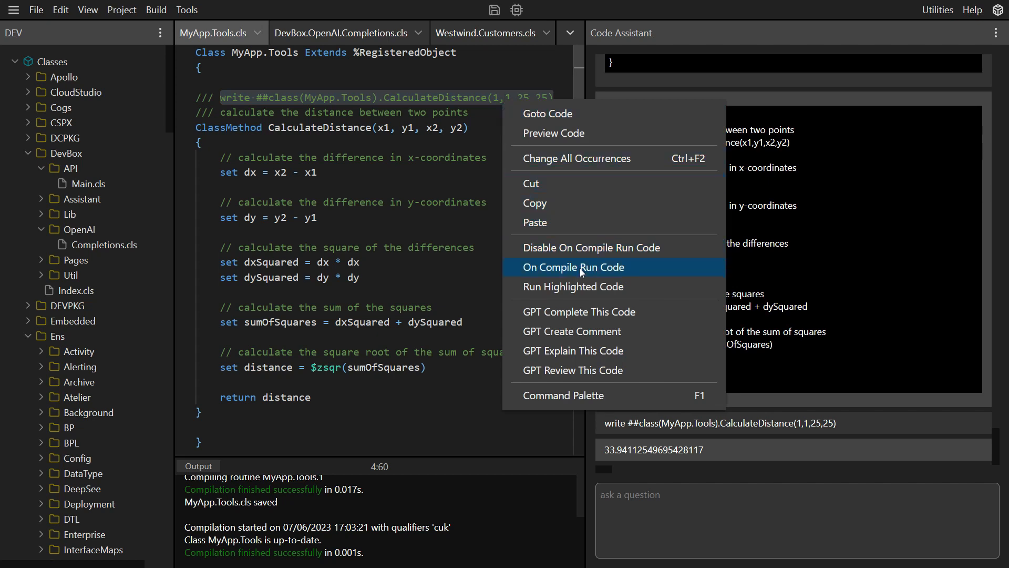
{"action": "left_click", "coordinate": [573, 267]}
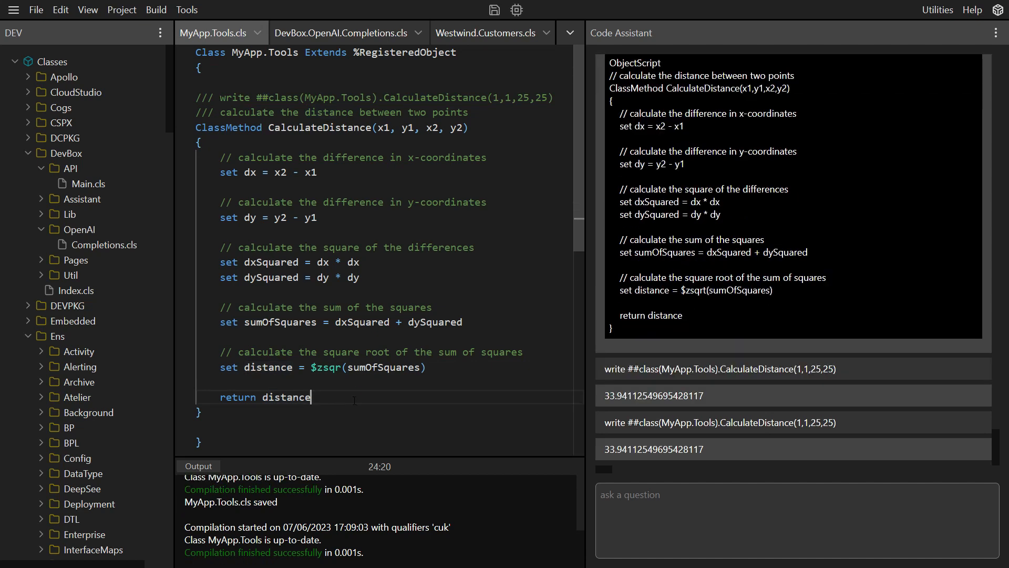
{"action": "type", "text": "* 2"}
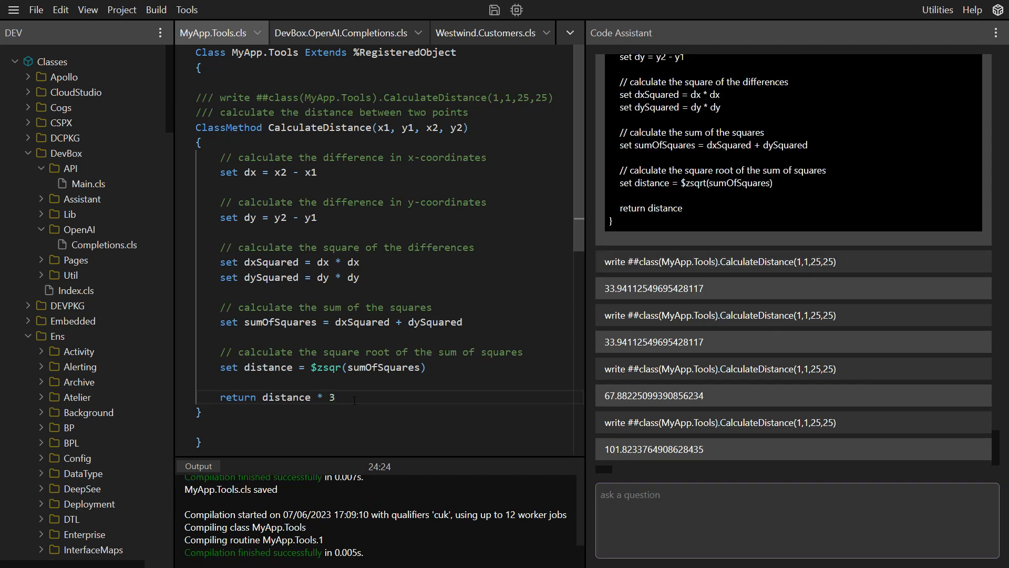
{"action": "type", "text": "4"}
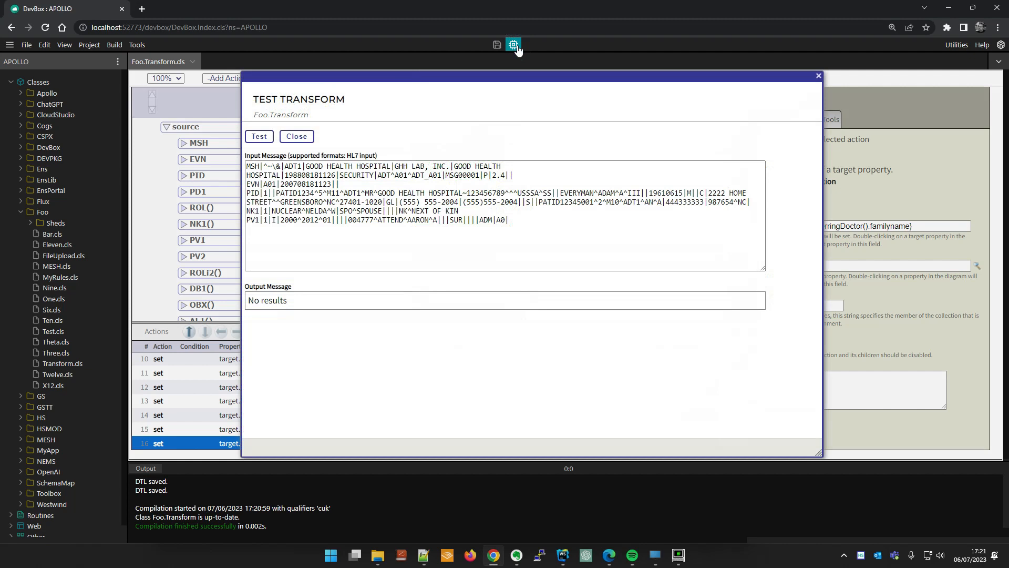
Set the ReferringDoctor familyname value to "Jones" in Foo.Transform, save, and test the transform
{"action": "left_click", "coordinate": [296, 136]}
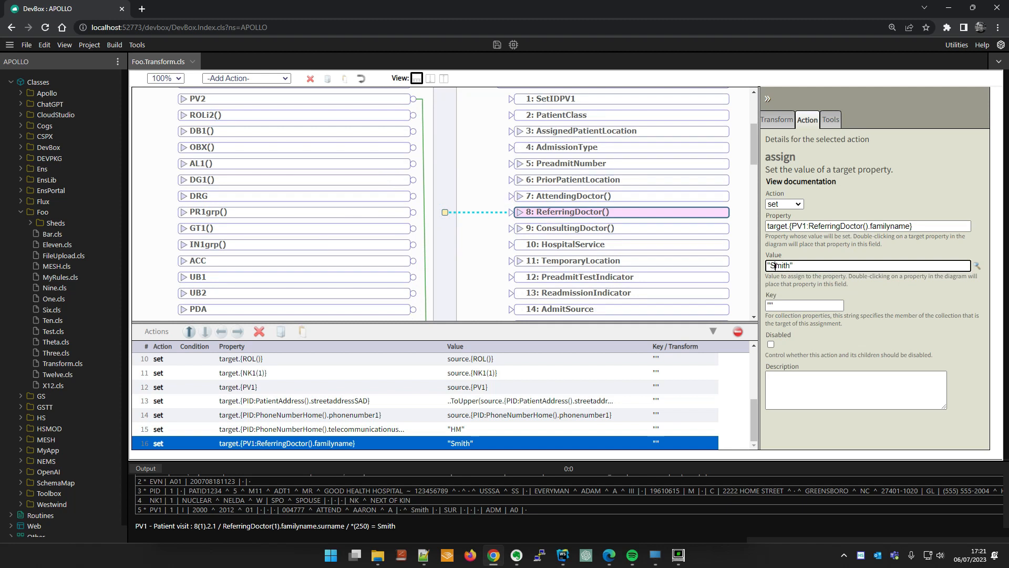
{"action": "type", "text": "Jones\""}
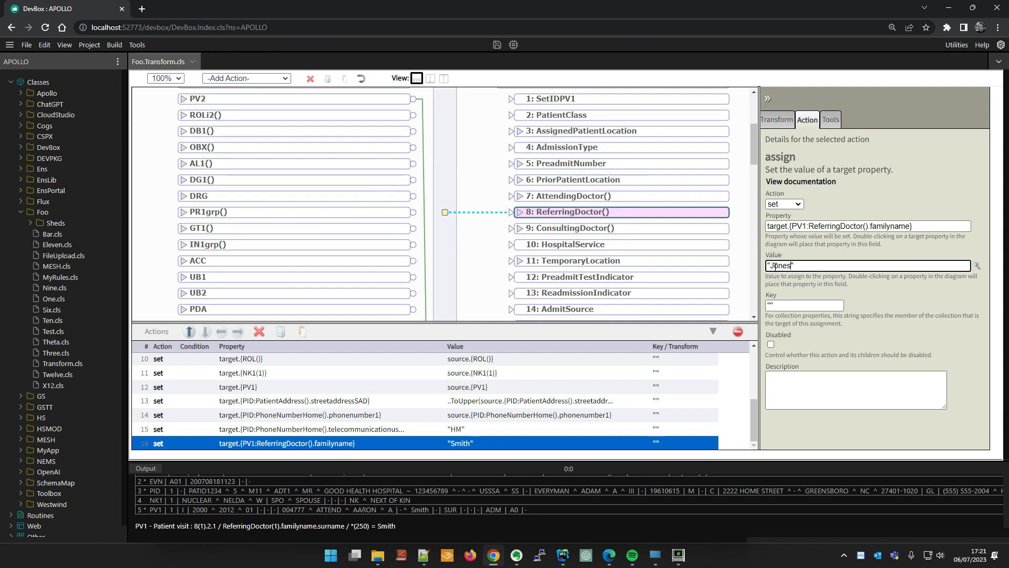
{"action": "left_click", "coordinate": [513, 44]}
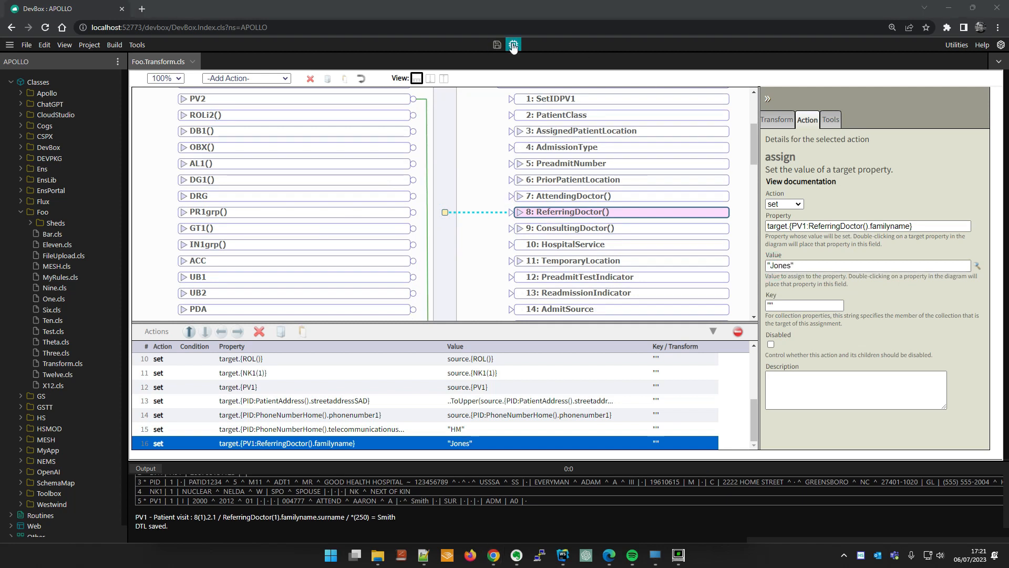
{"action": "left_click", "coordinate": [512, 45]}
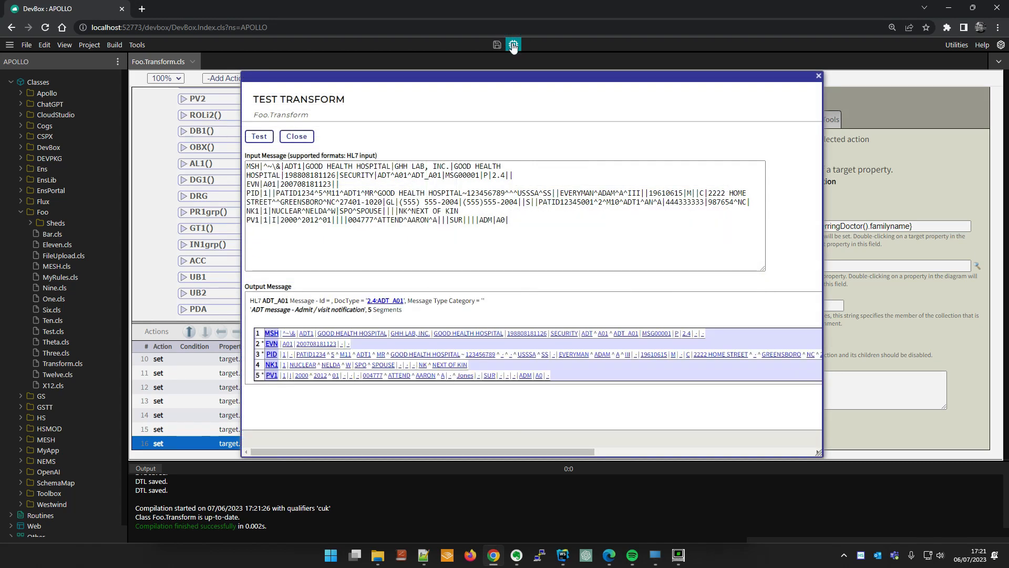
{"action": "left_click", "coordinate": [296, 136]}
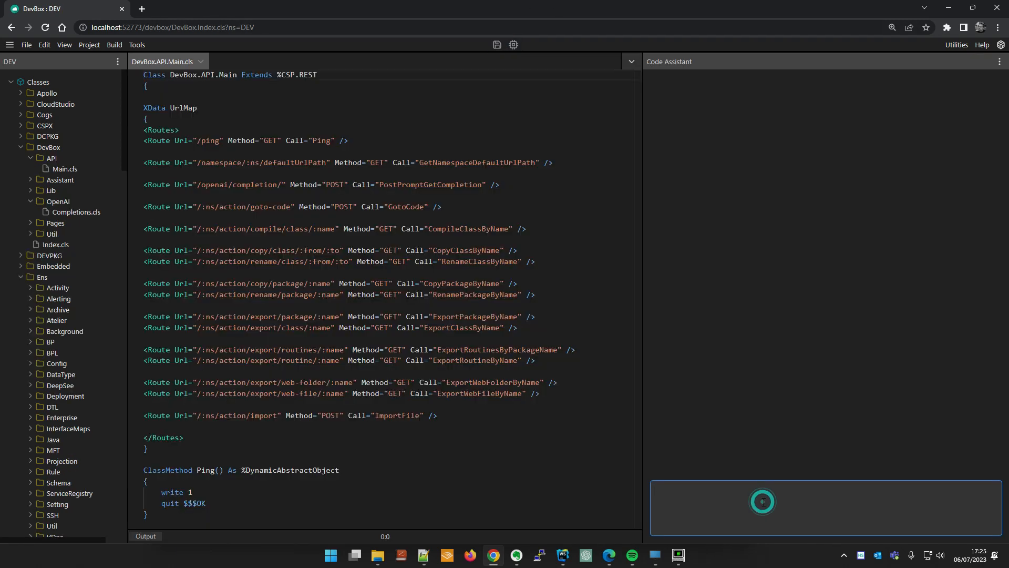
Start typing a request 'give me some sugges' to the Code Assistant beside DevBox.API.Main
{"action": "type", "text": "give me"}
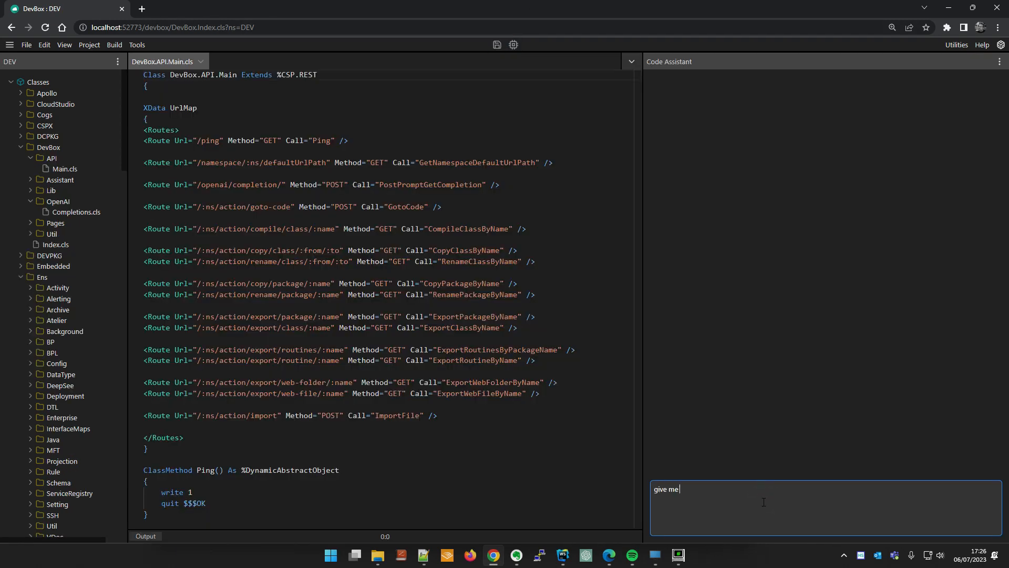
{"action": "type", "text": "some sugges"}
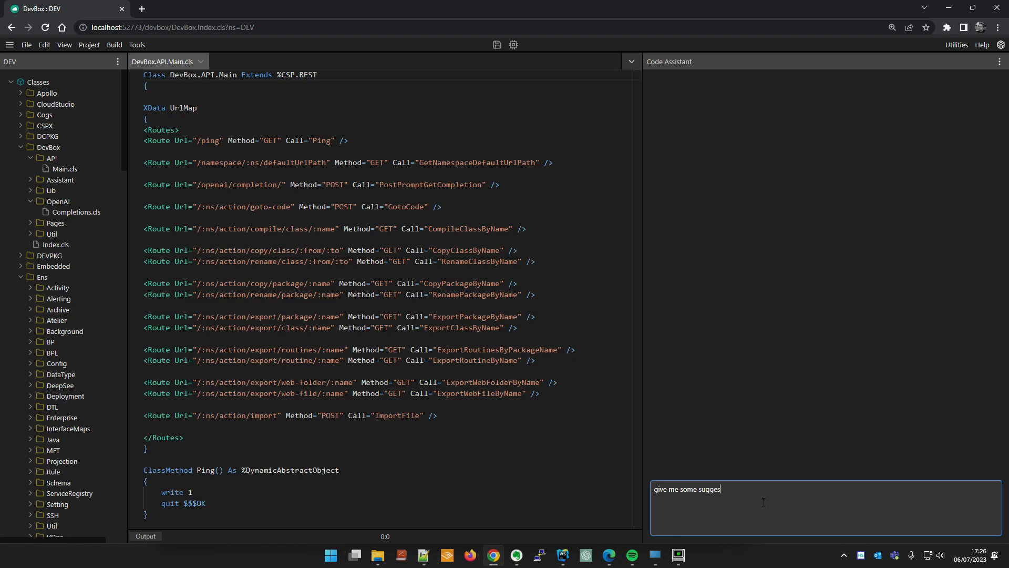